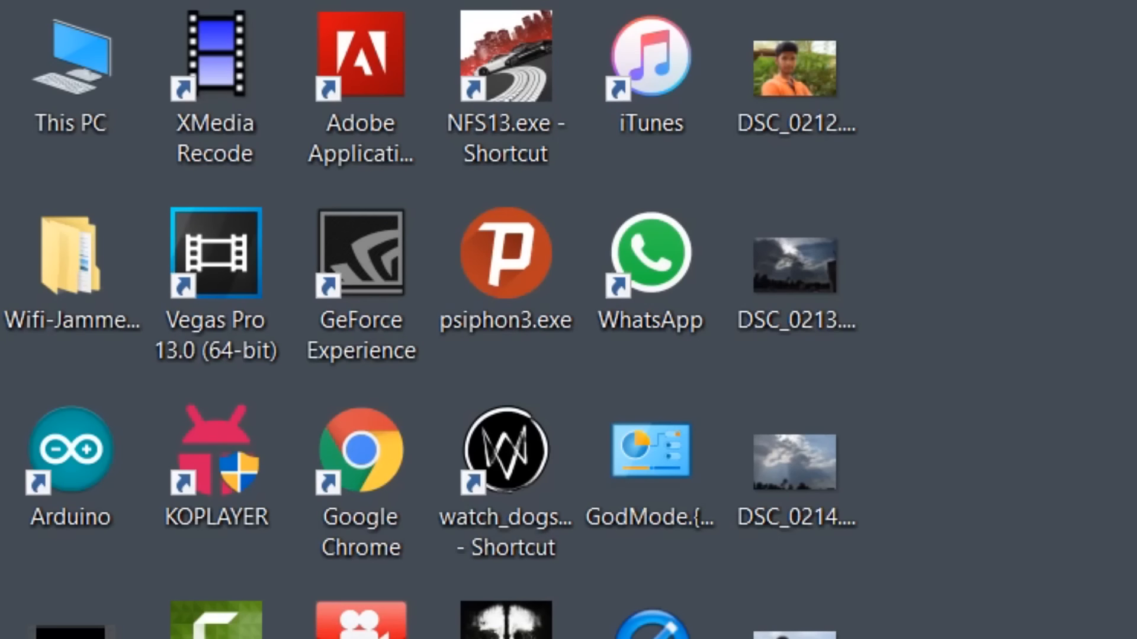
pyautogui.moveTo(140, 355)
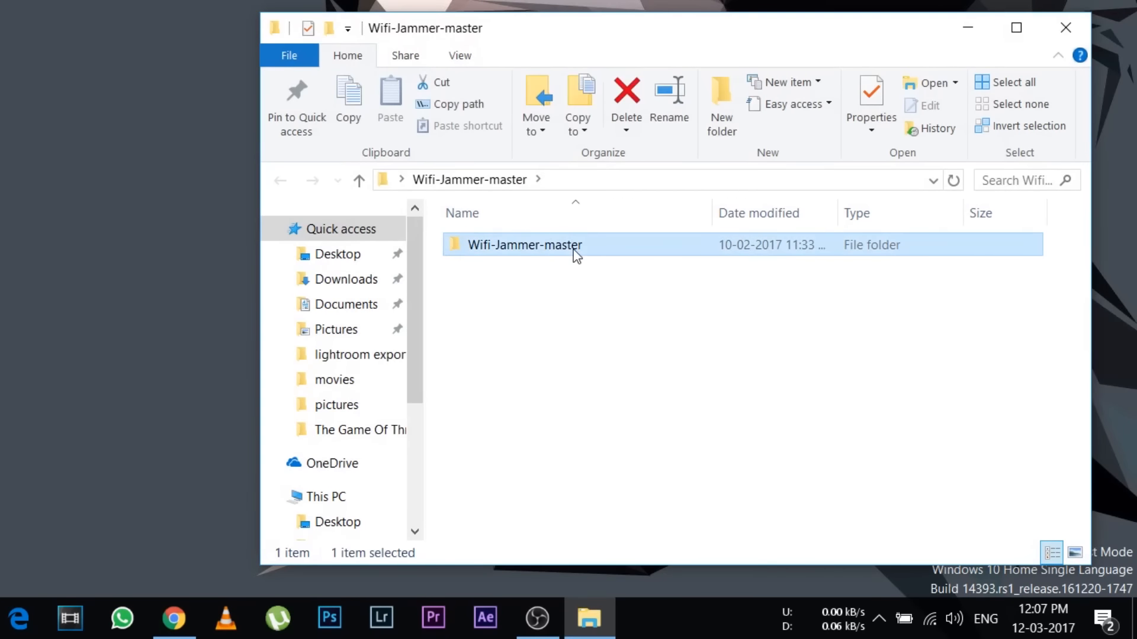
# - Browse into Wifi-Jammer-master > WIFI Jammer and open Board URL.txt in Notepad
pyautogui.doubleClick(525, 244)
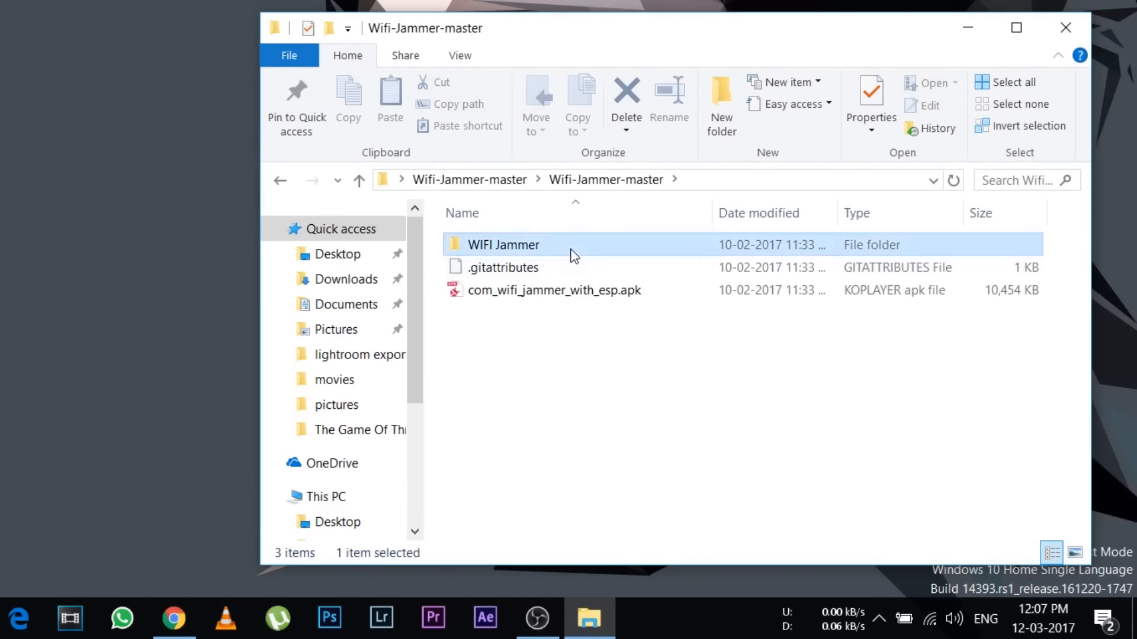
pyautogui.doubleClick(502, 244)
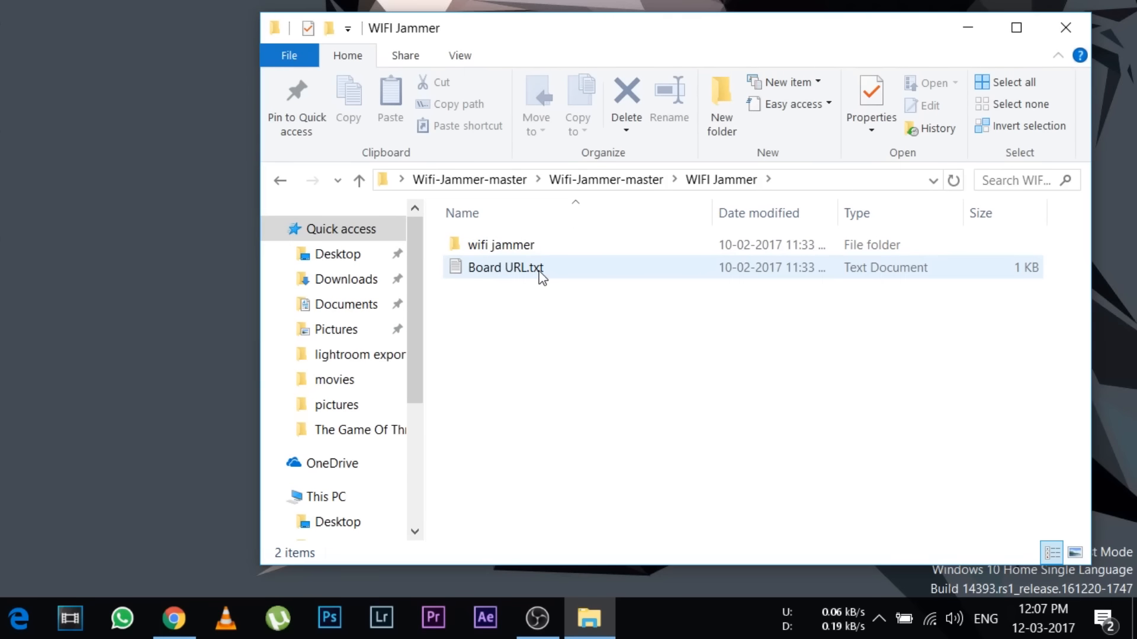
pyautogui.doubleClick(505, 268)
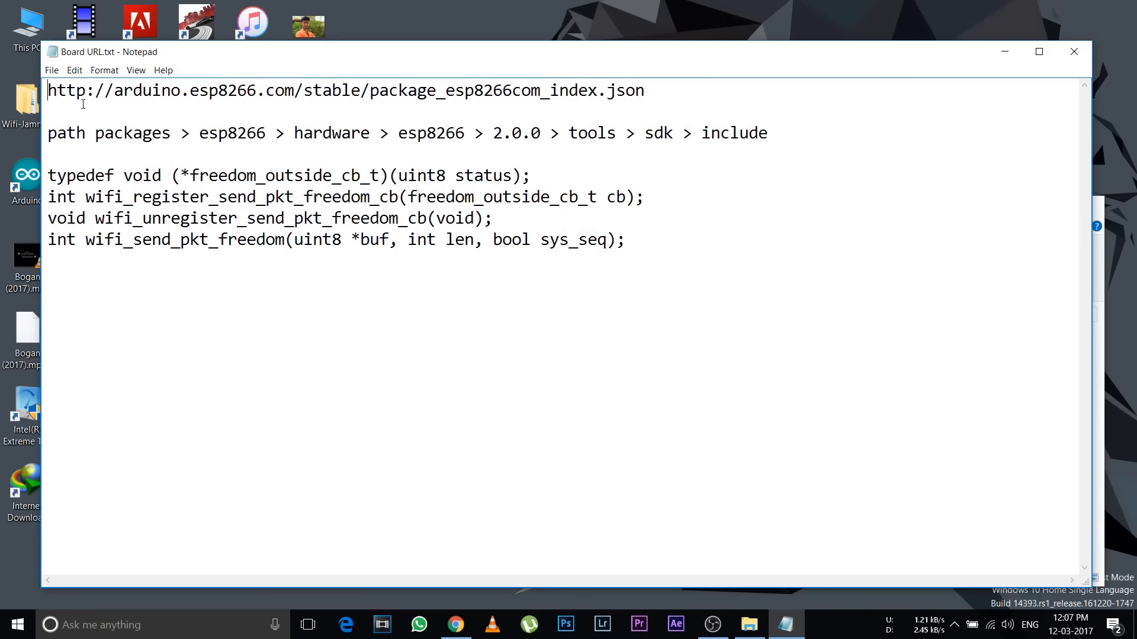
# - Select the ESP8266 package index URL line in the Notepad notes
pyautogui.moveTo(49, 90); pyautogui.dragTo(594, 90)
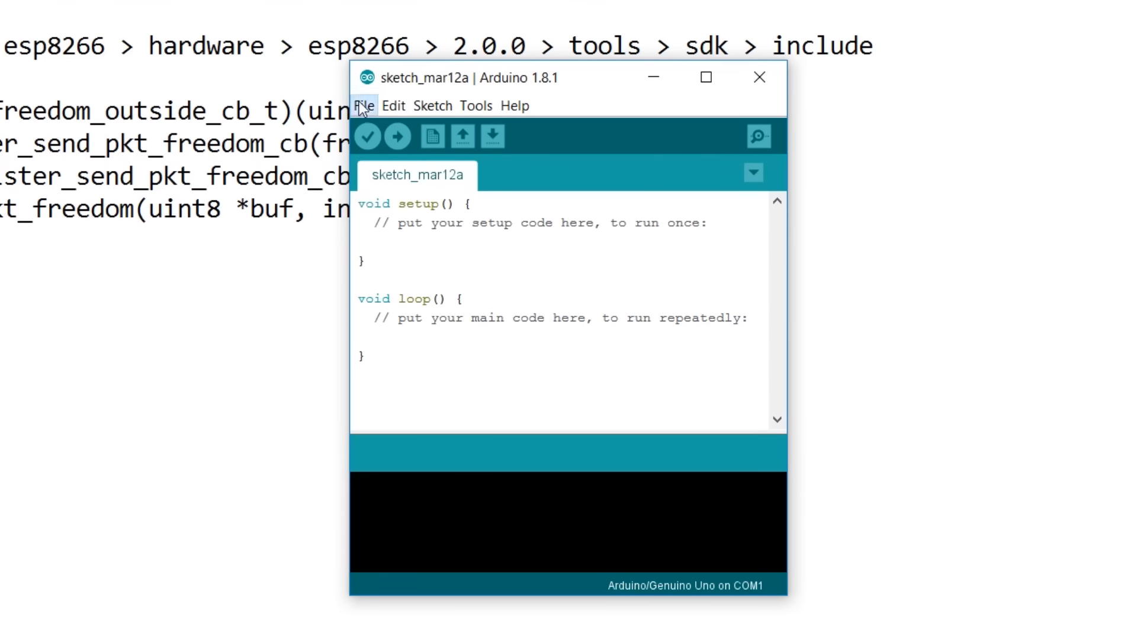
# - Add the ESP8266 package URL to Additional Boards Manager URLs, then go to the Tools menu
pyautogui.click(363, 105)
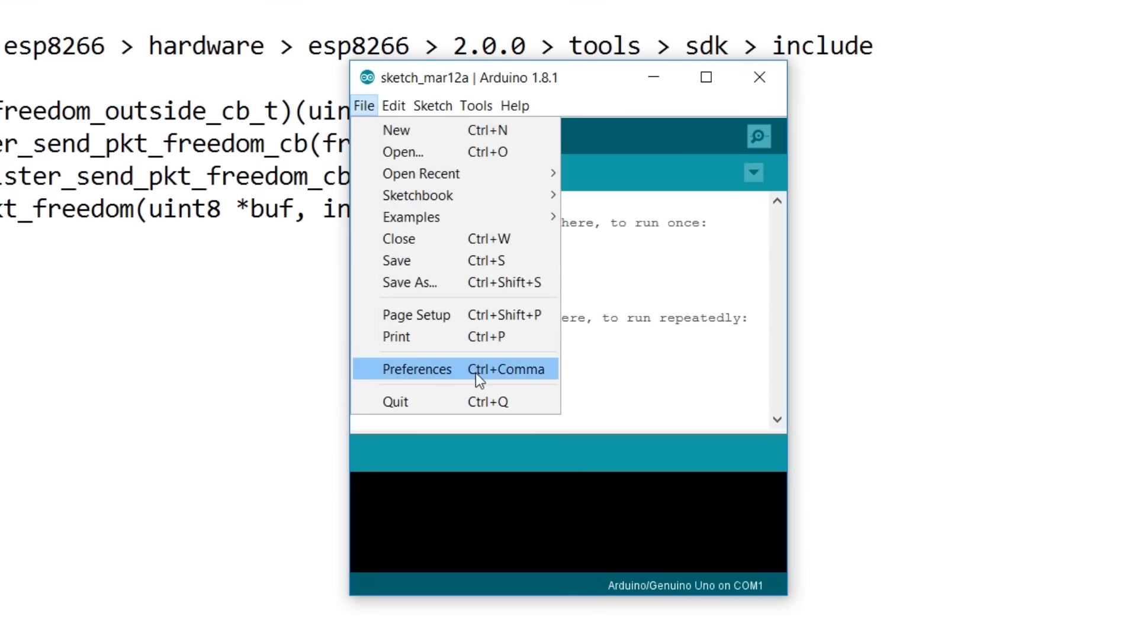
pyautogui.click(415, 370)
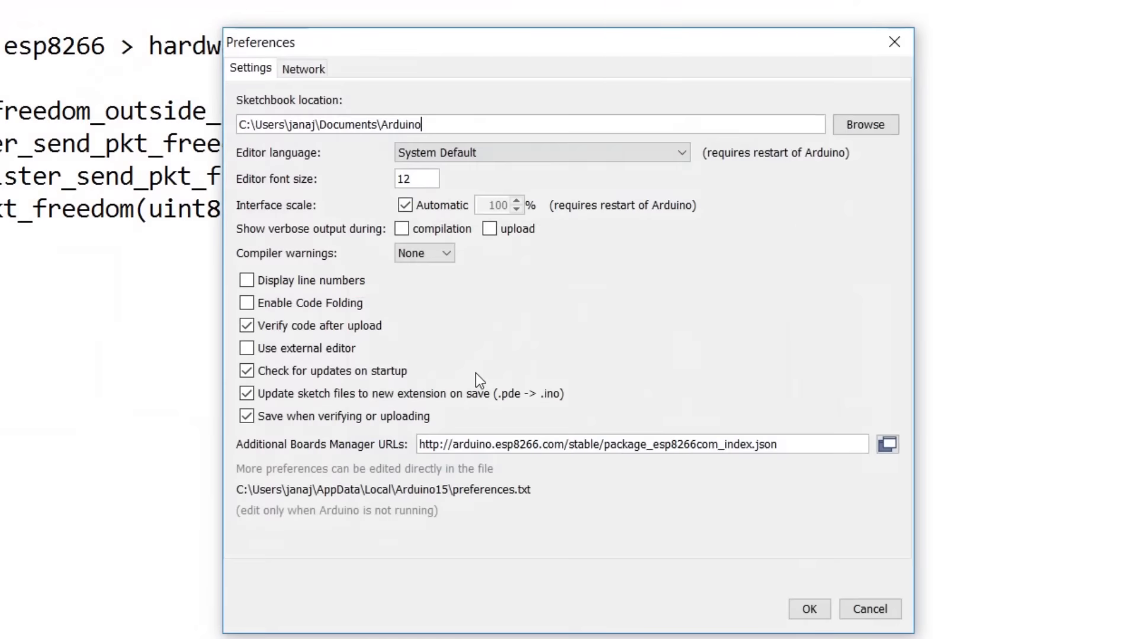
pyautogui.tripleClick(638, 444)
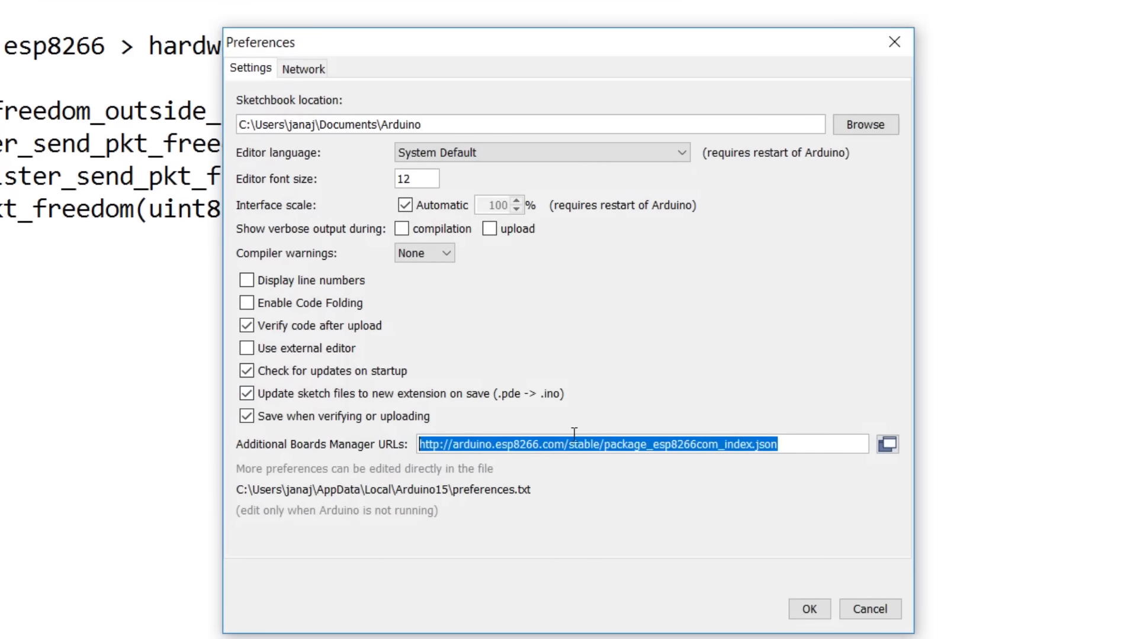
pyautogui.moveTo(417, 466)
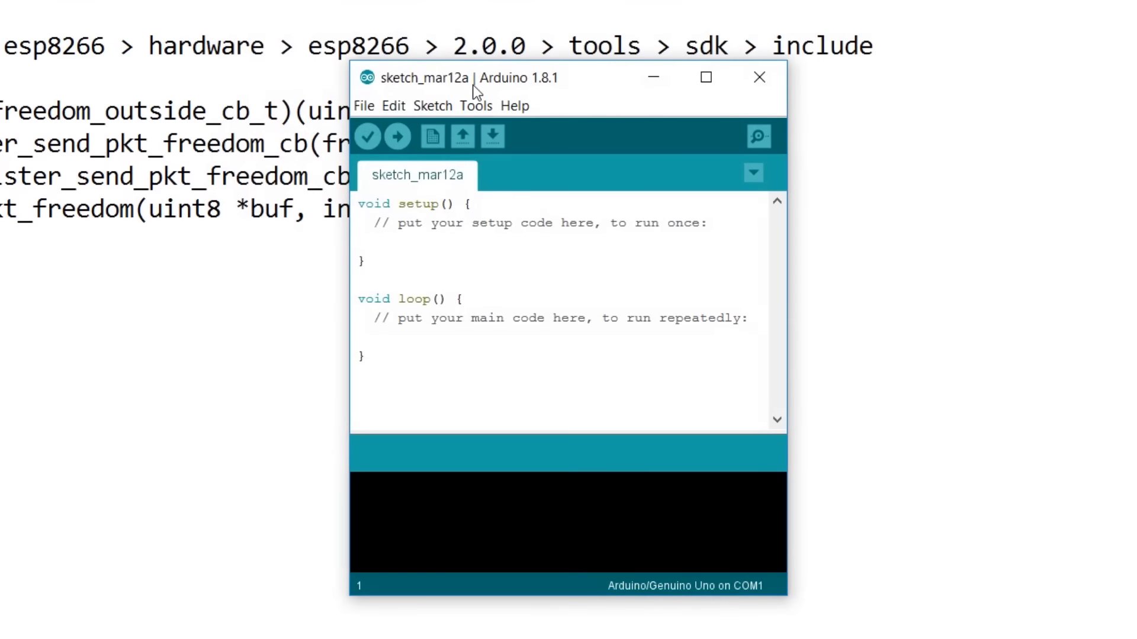
pyautogui.click(476, 105)
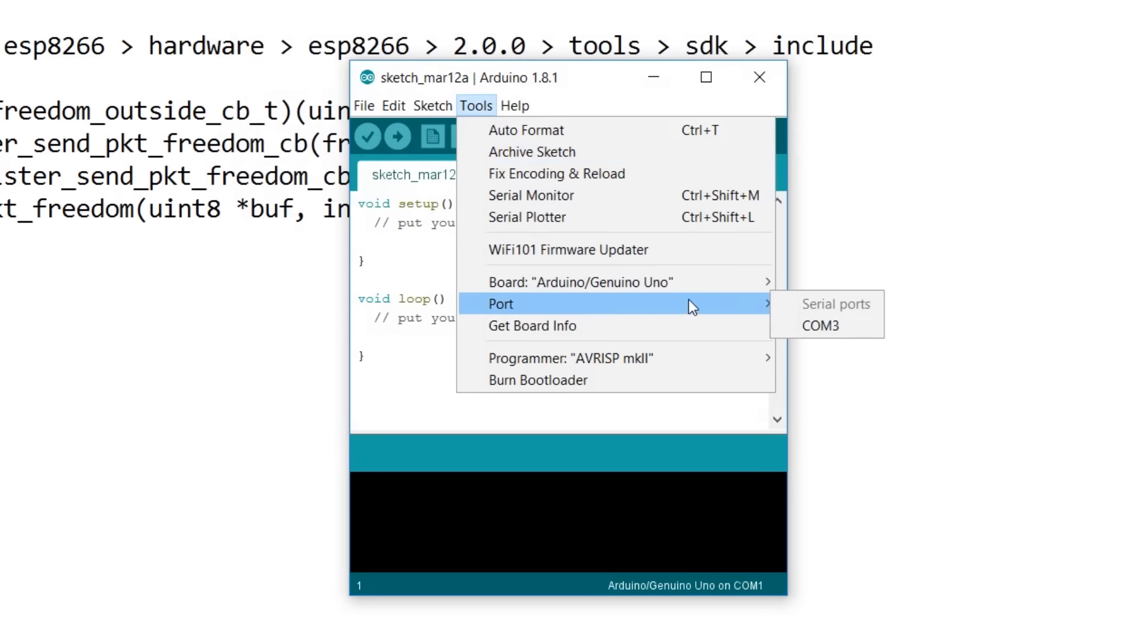
pyautogui.moveTo(581, 282)
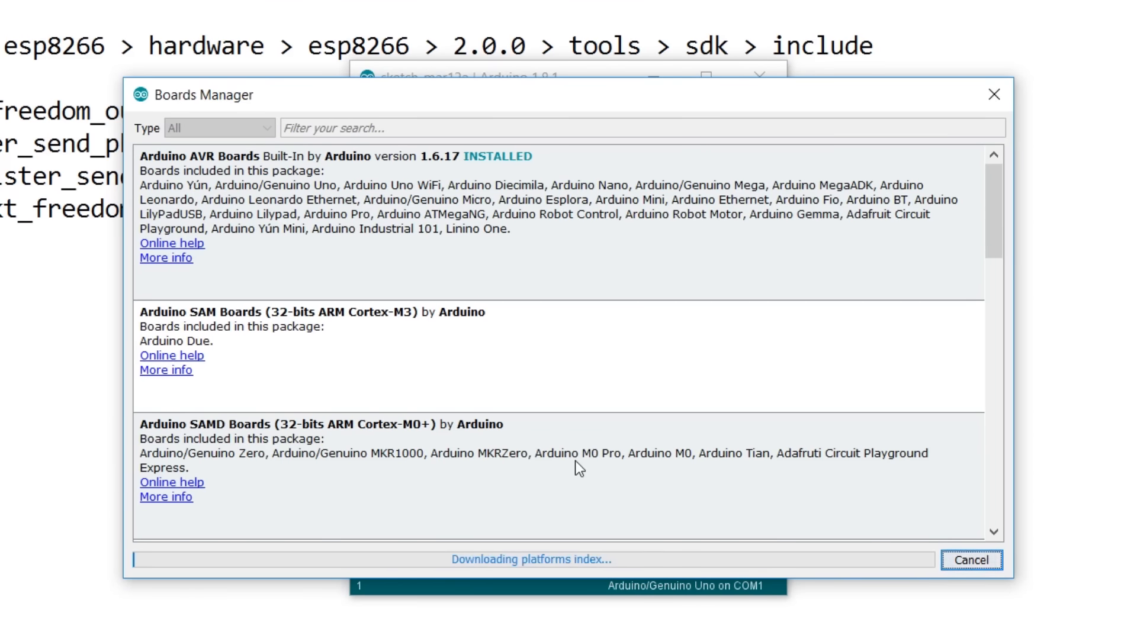
# - Search 'esp' in Boards Manager and install esp8266 by ESP8266 Community at version 2.0.0
pyautogui.click(638, 128)
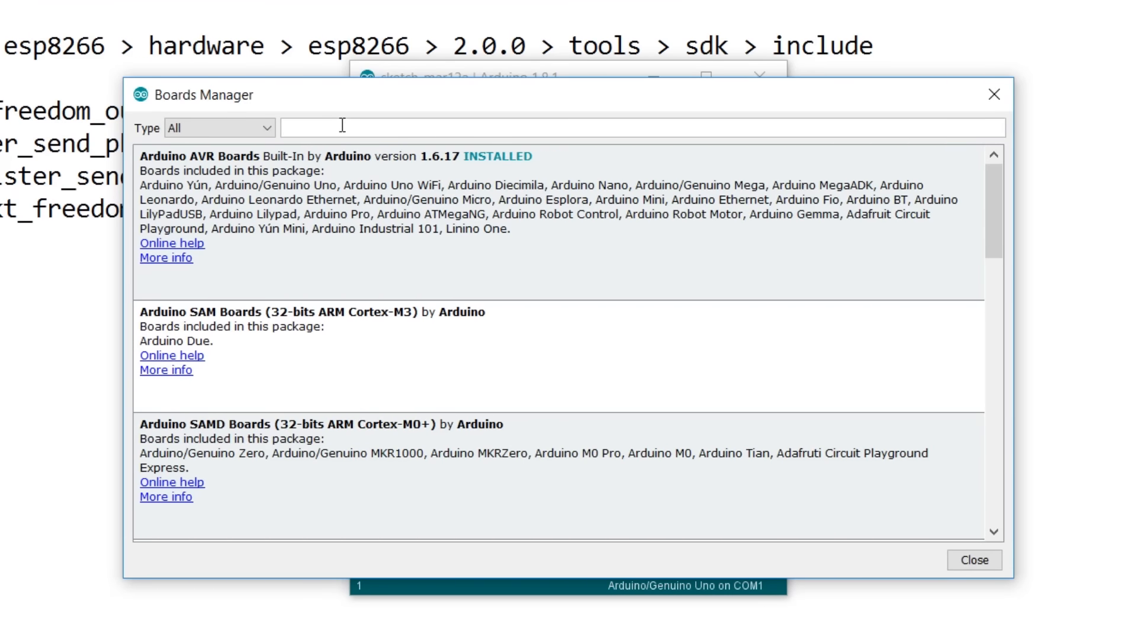
pyautogui.write('esp')
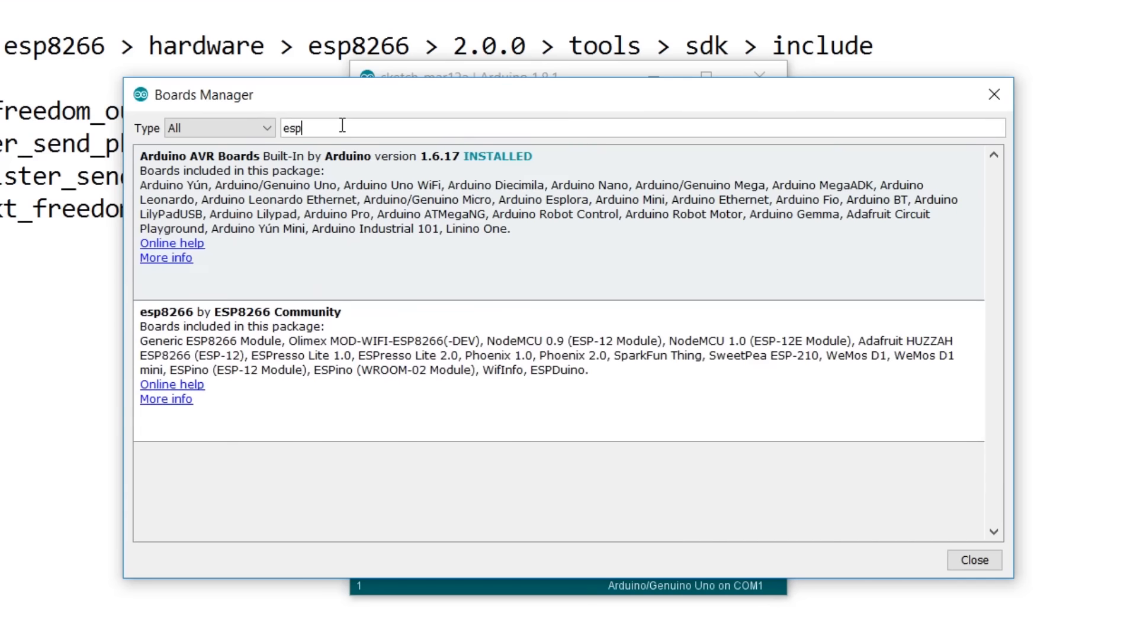
pyautogui.moveTo(341, 370)
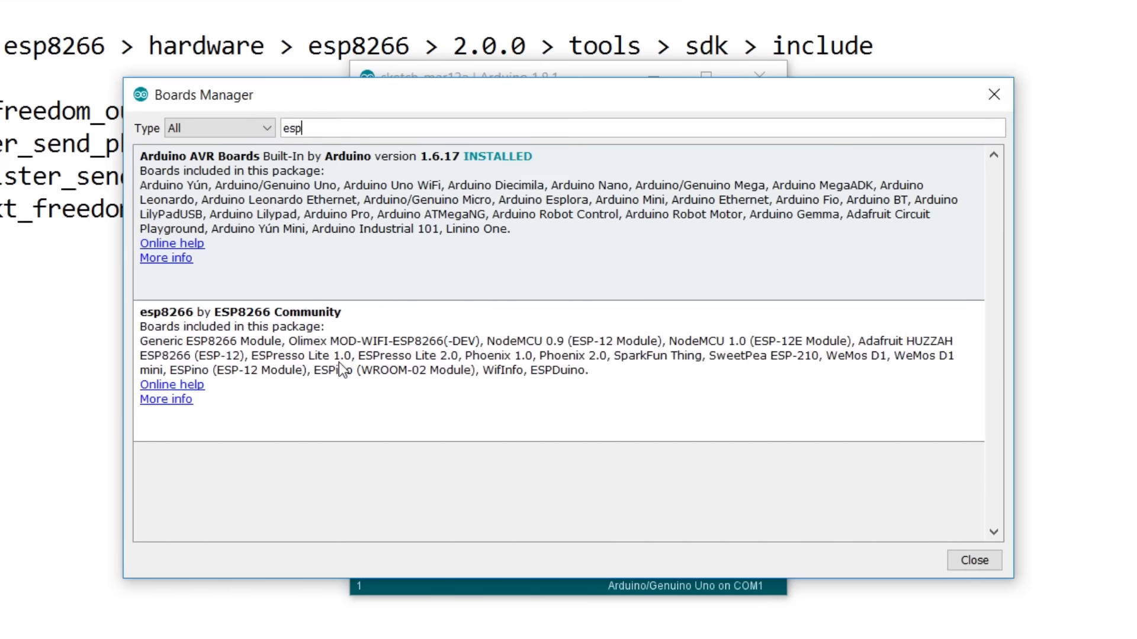
pyautogui.moveTo(312, 347)
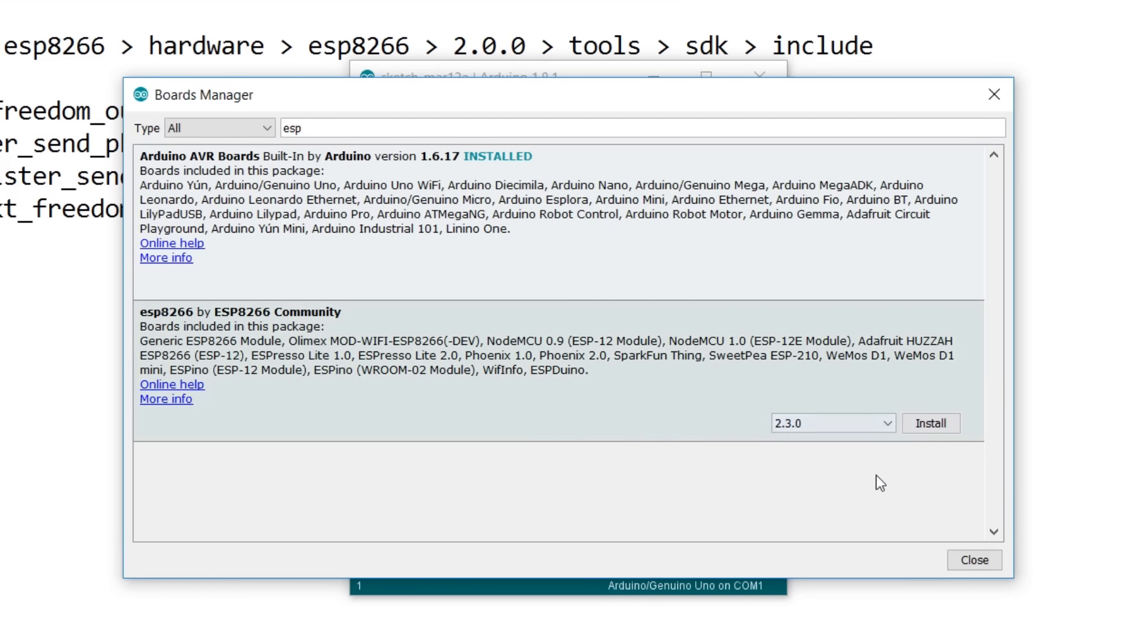
pyautogui.click(830, 424)
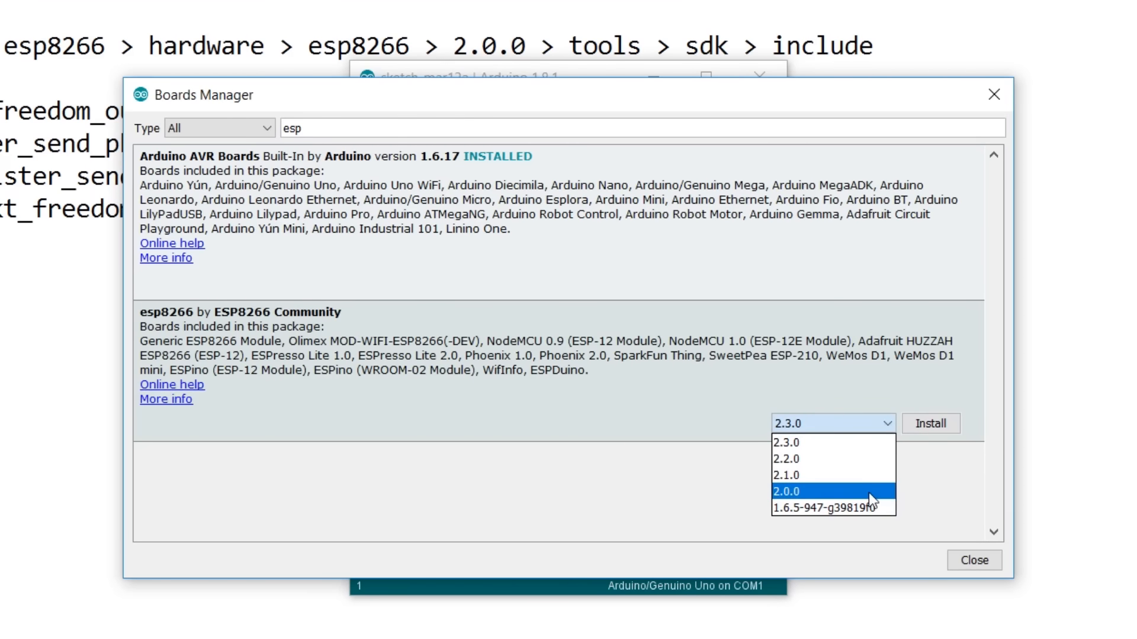
pyautogui.click(787, 490)
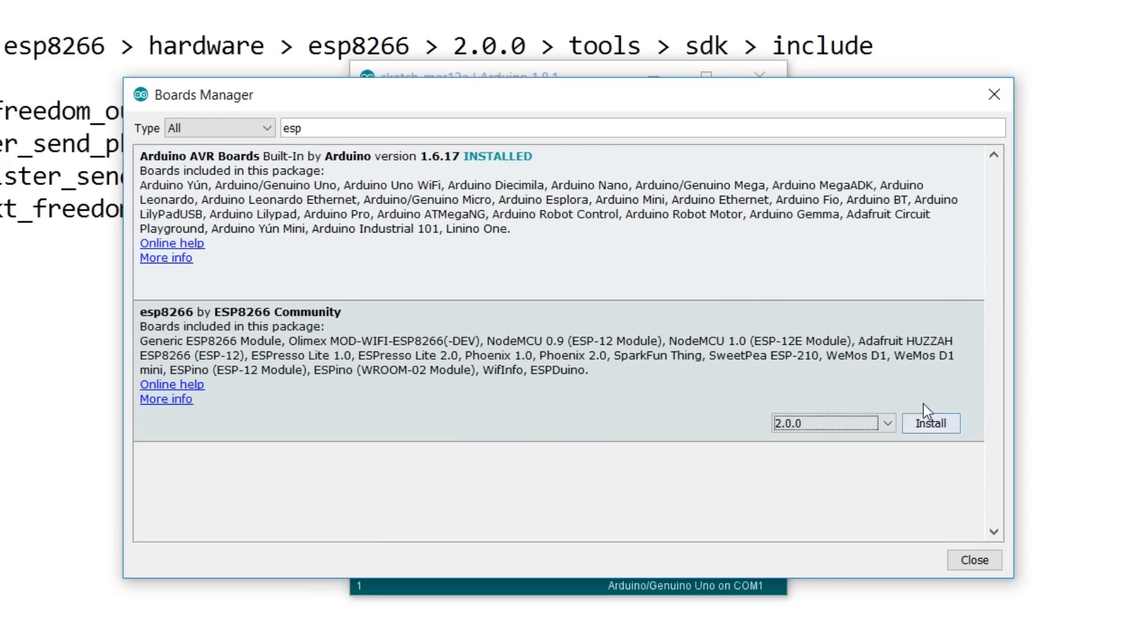
pyautogui.click(931, 424)
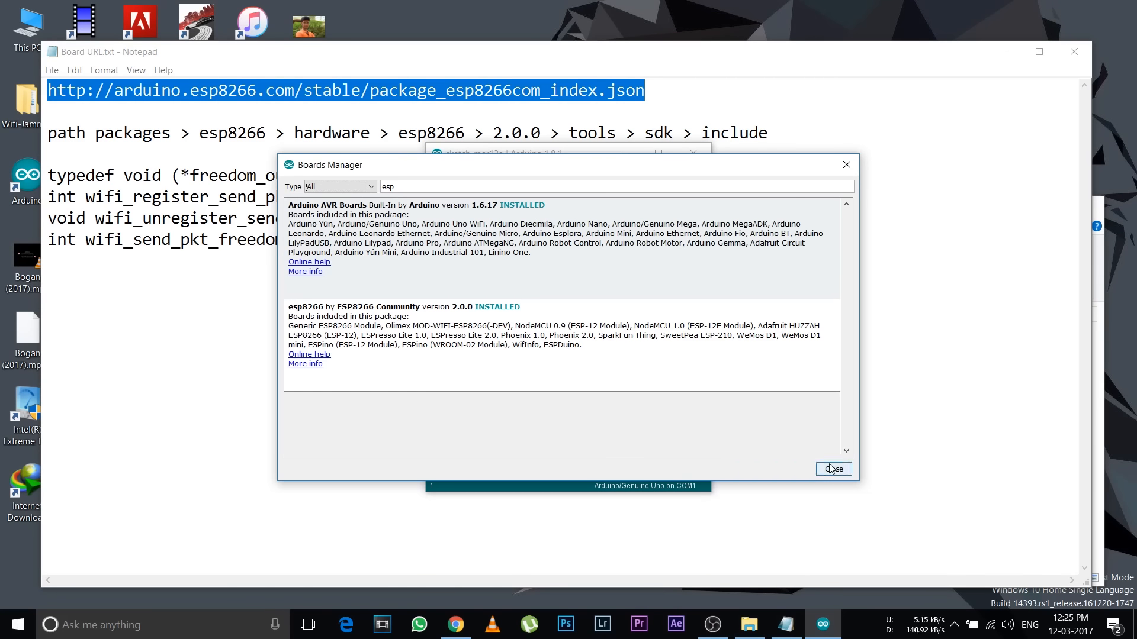
# - Close Boards Manager, copy the four freedom declaration lines from Notepad, return to the sketch
pyautogui.click(833, 469)
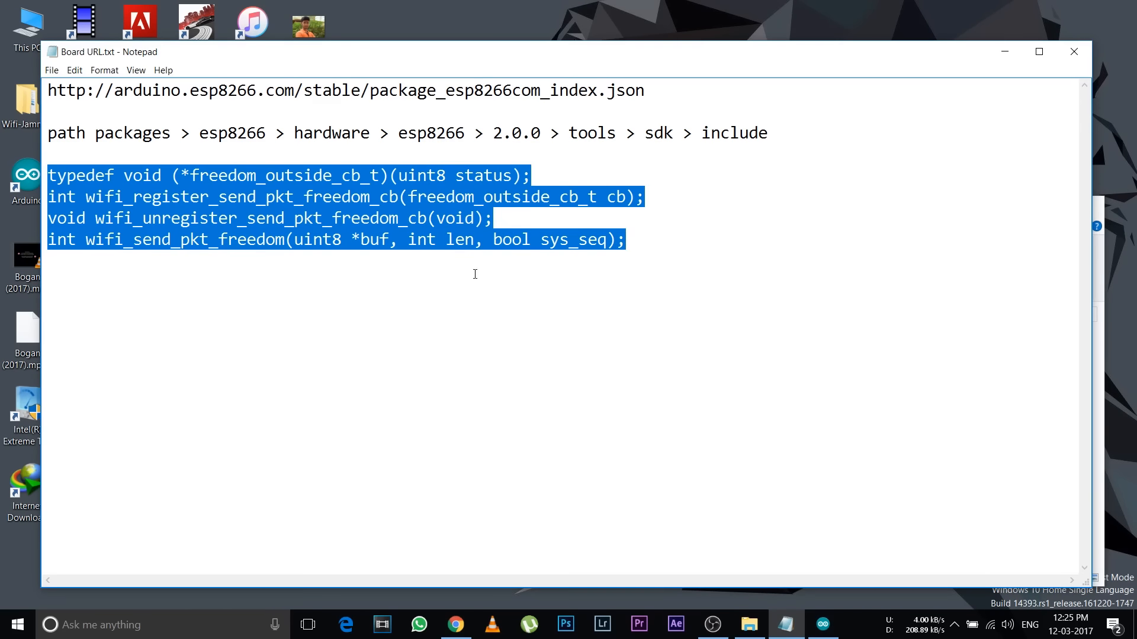
pyautogui.rightClick(474, 273)
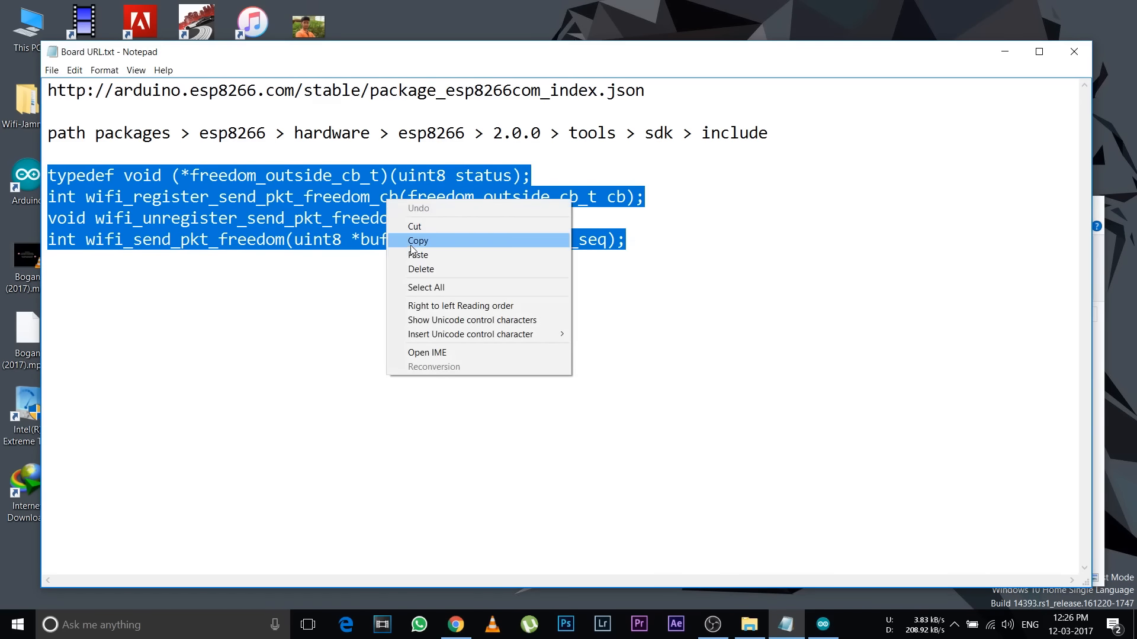
pyautogui.click(418, 240)
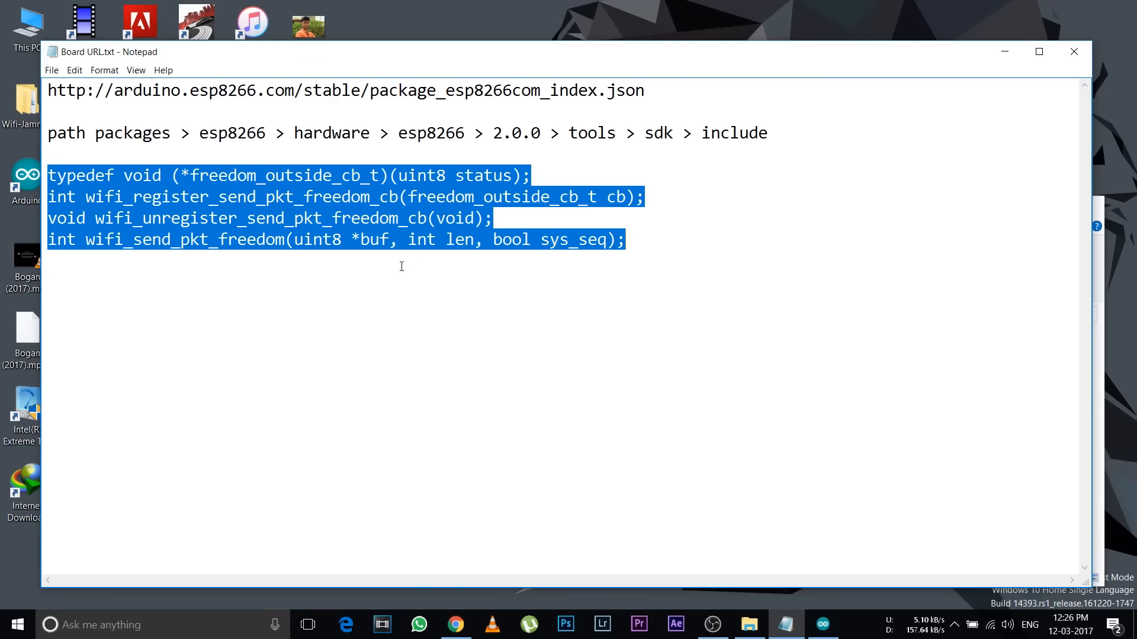
pyautogui.click(819, 624)
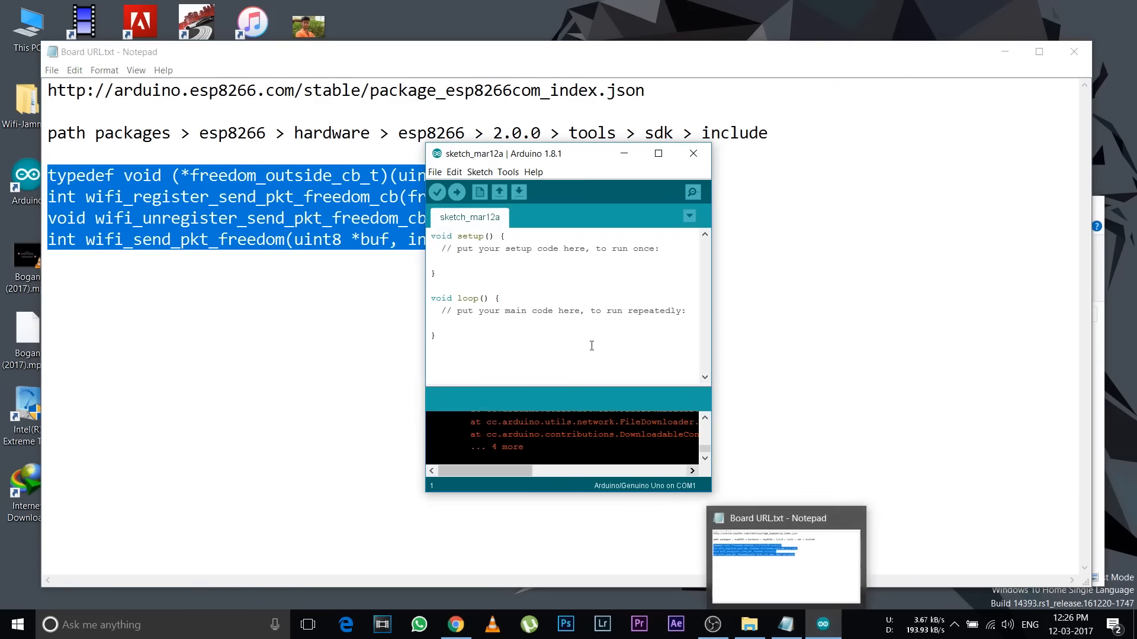
# - From Preferences, follow the preferences.txt path link to open the Arduino15 settings folder
pyautogui.click(434, 172)
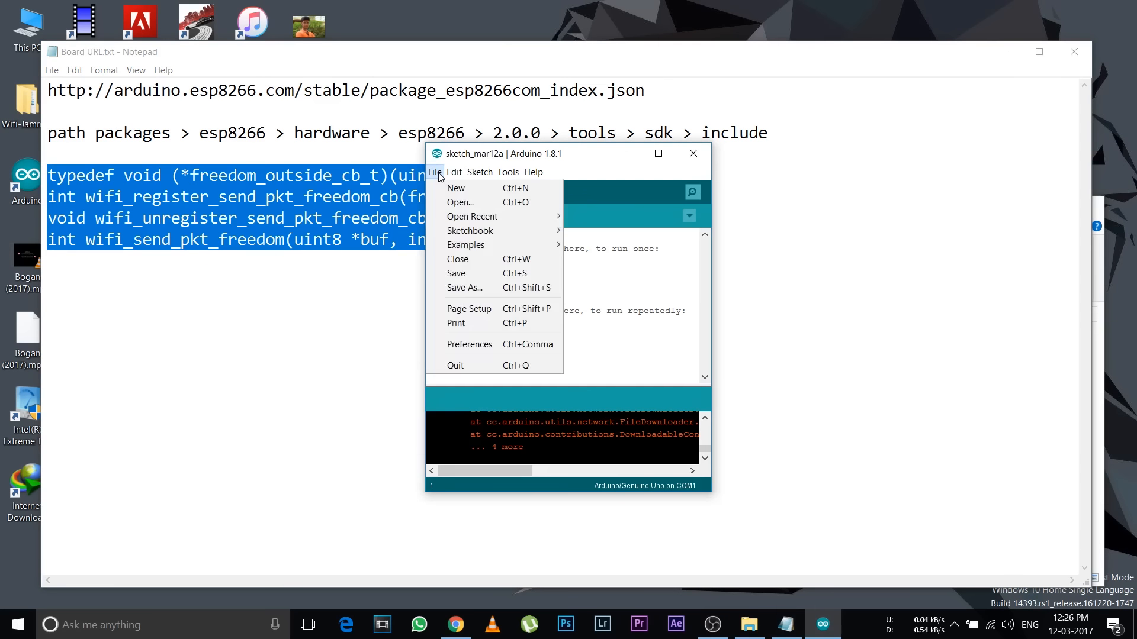
pyautogui.moveTo(468, 344)
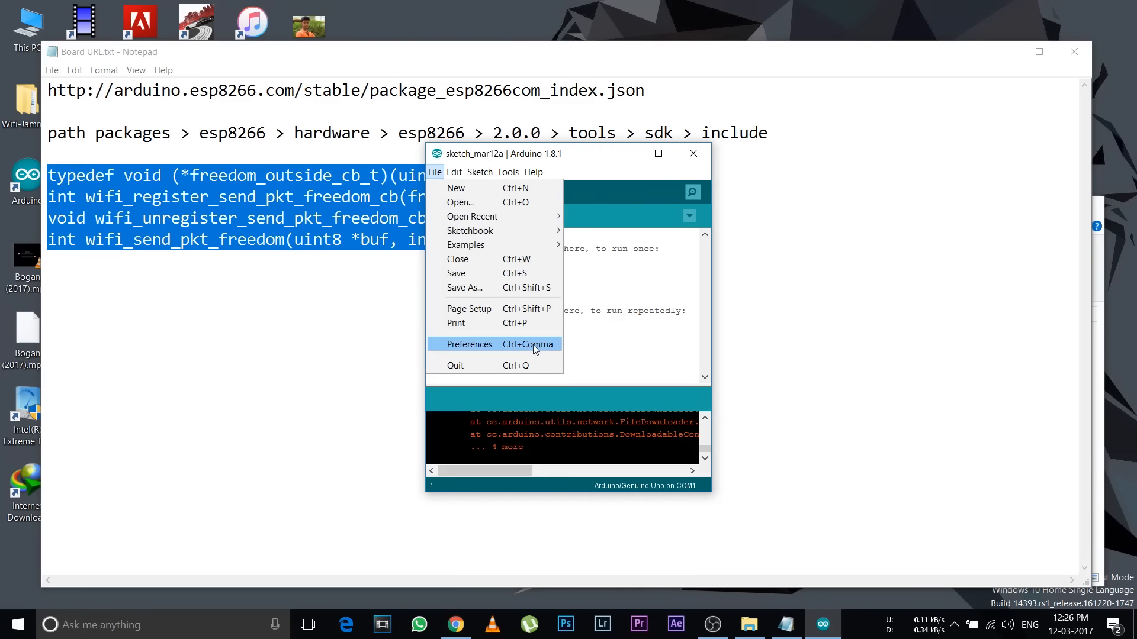
pyautogui.click(469, 344)
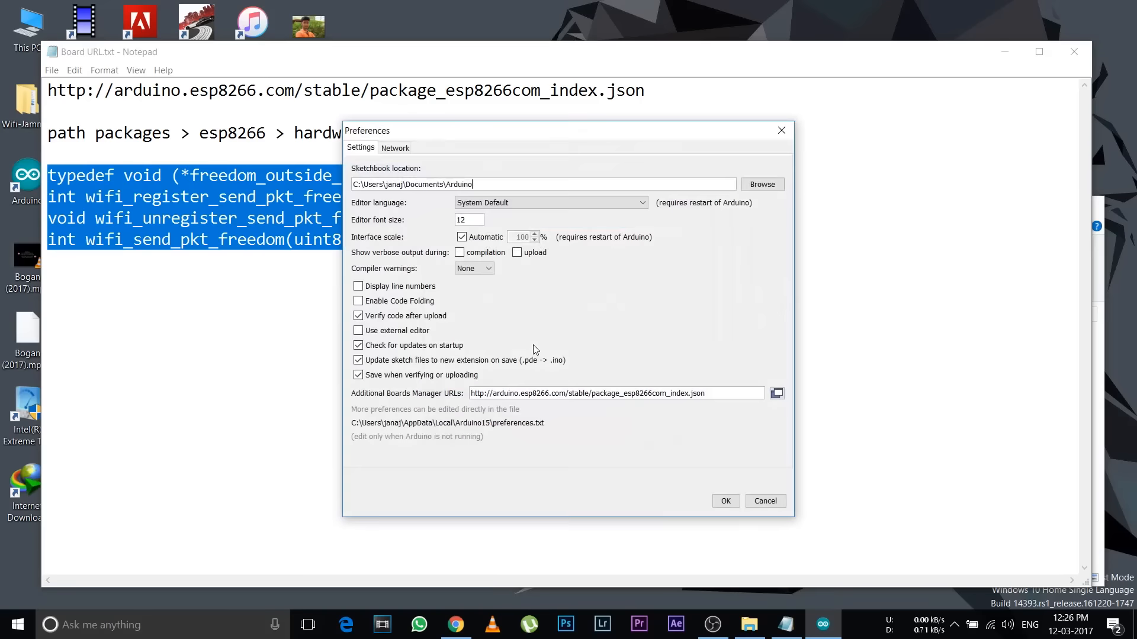
pyautogui.moveTo(405, 427)
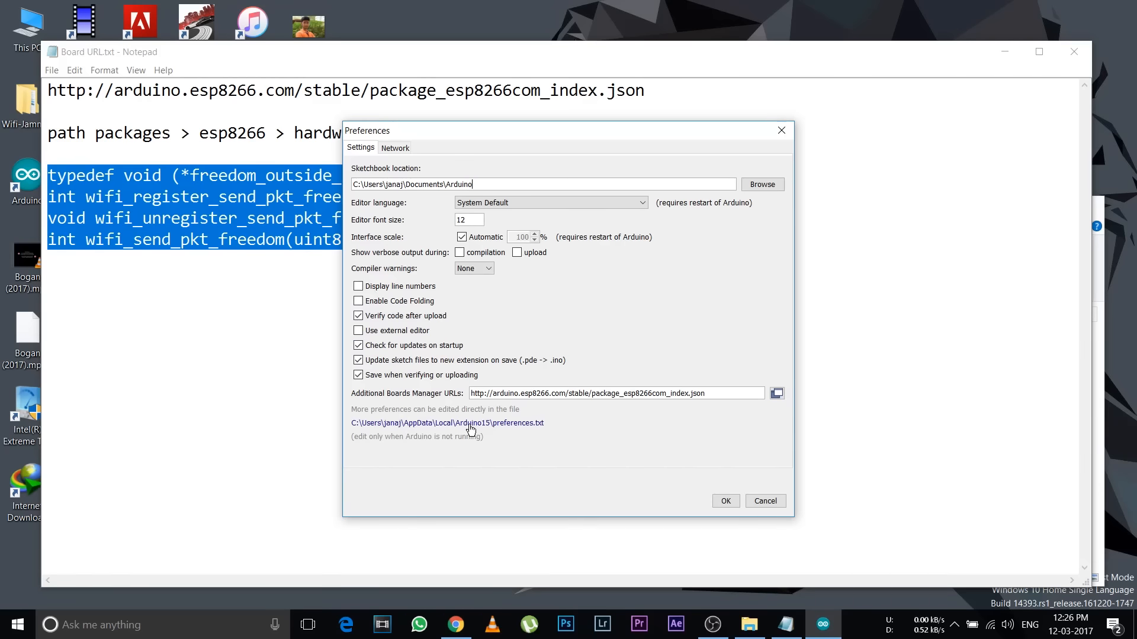
pyautogui.click(447, 422)
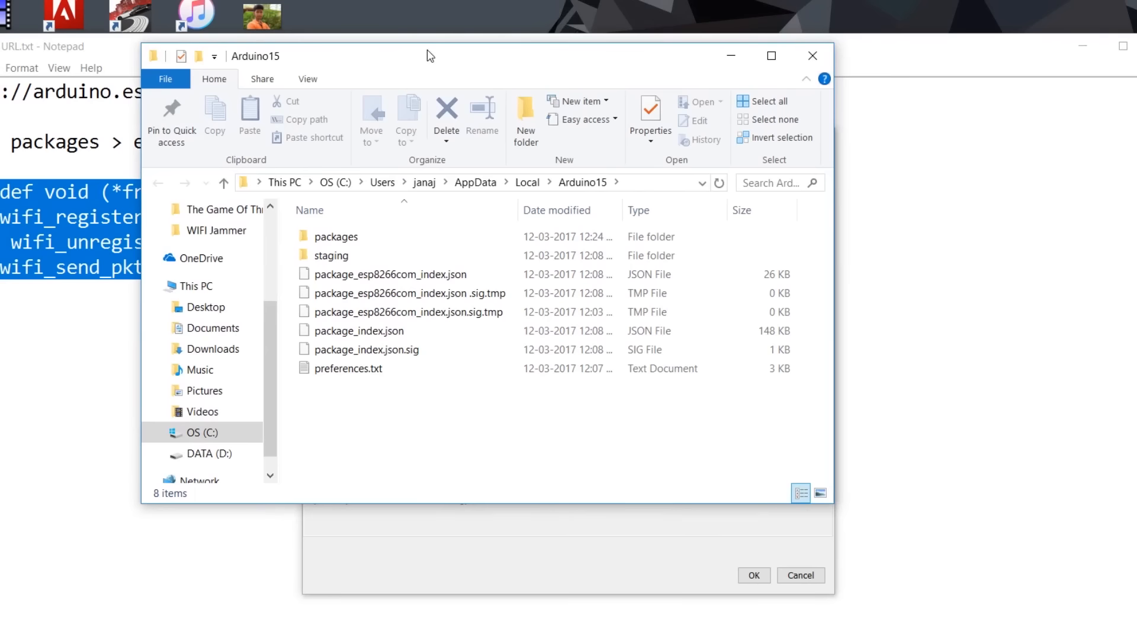
# - Navigate packages > esp8266 > hardware > esp8266 > 2.0.0 > tools > sdk > include
pyautogui.doubleClick(335, 237)
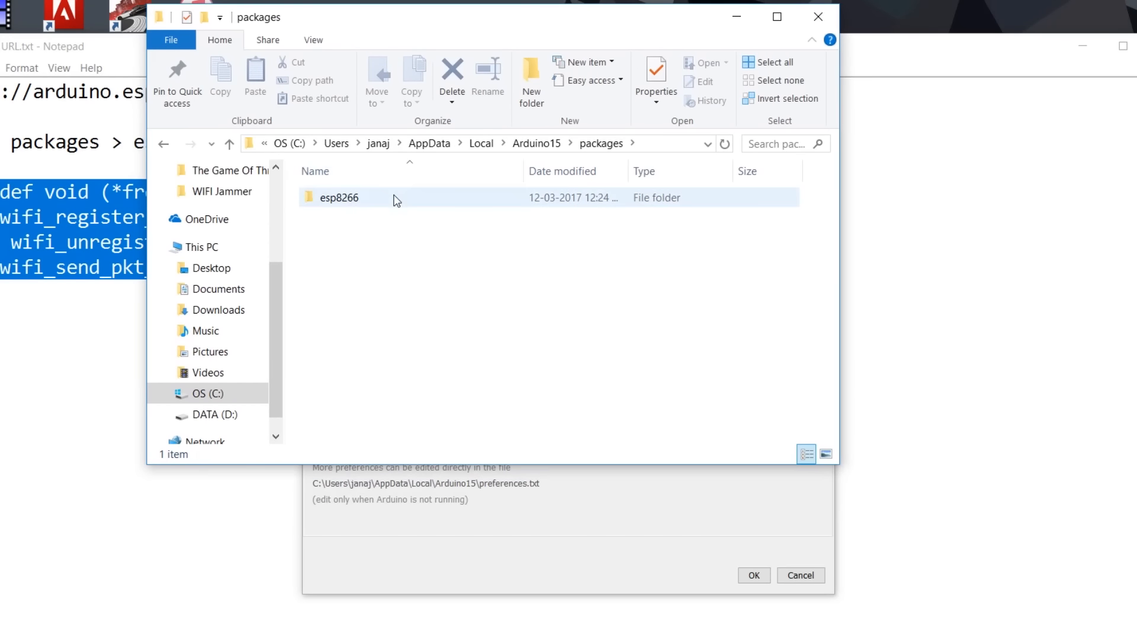
pyautogui.doubleClick(338, 198)
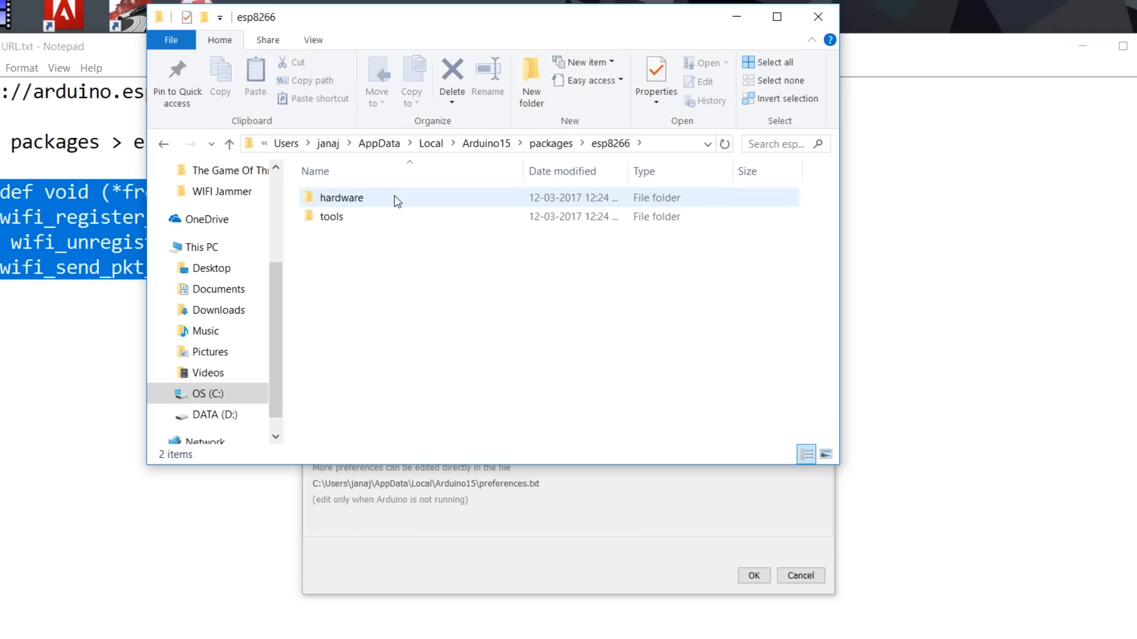
pyautogui.doubleClick(341, 198)
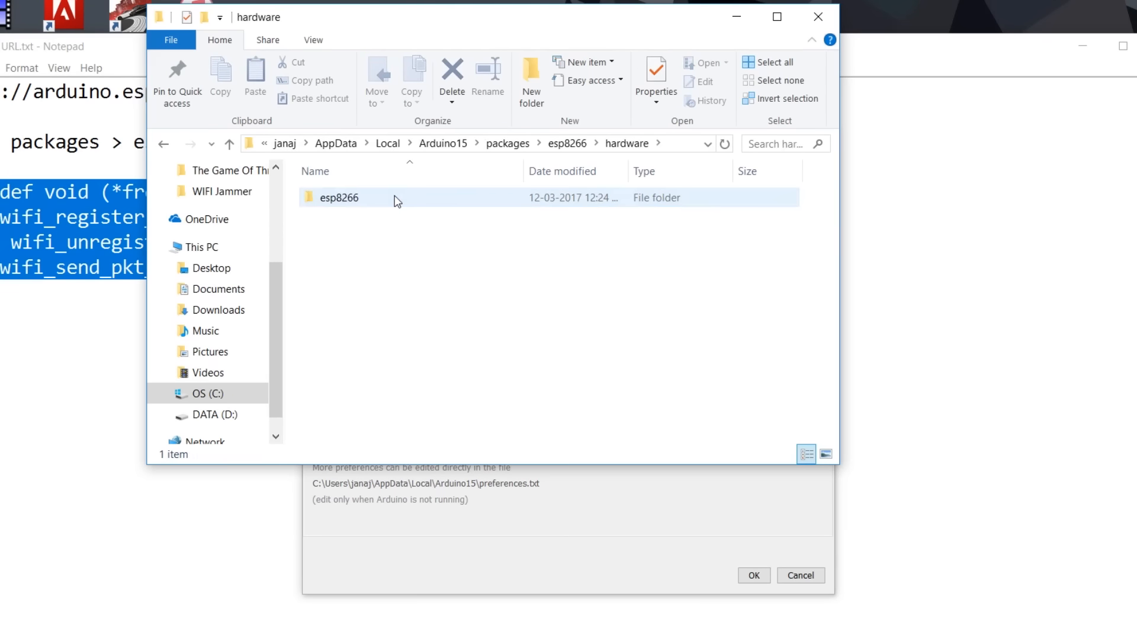
pyautogui.doubleClick(338, 198)
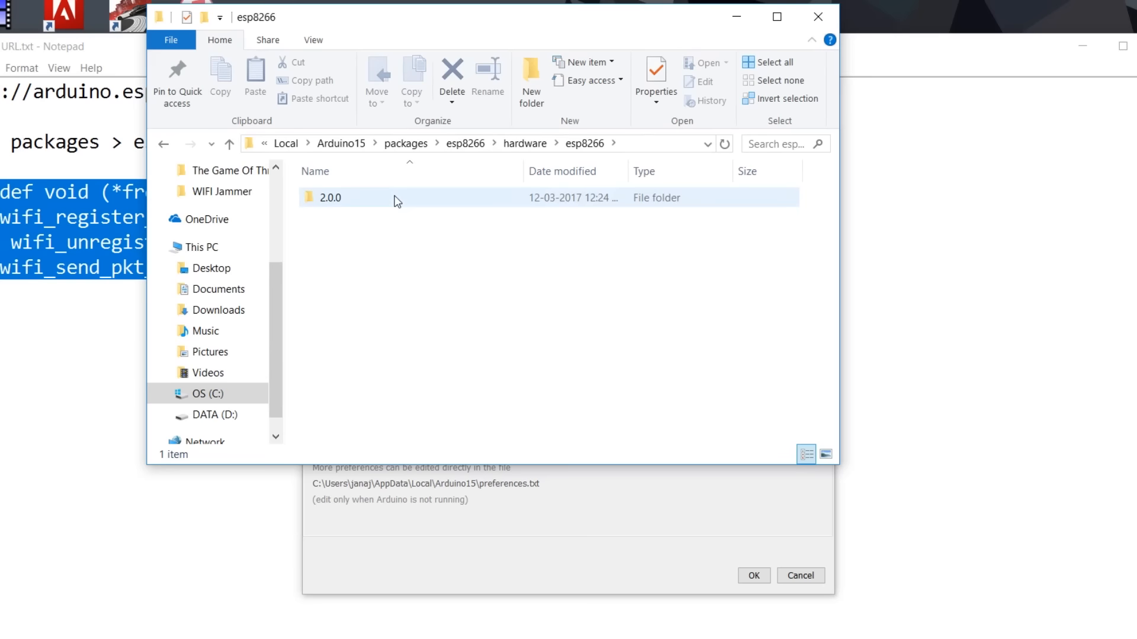
pyautogui.doubleClick(330, 198)
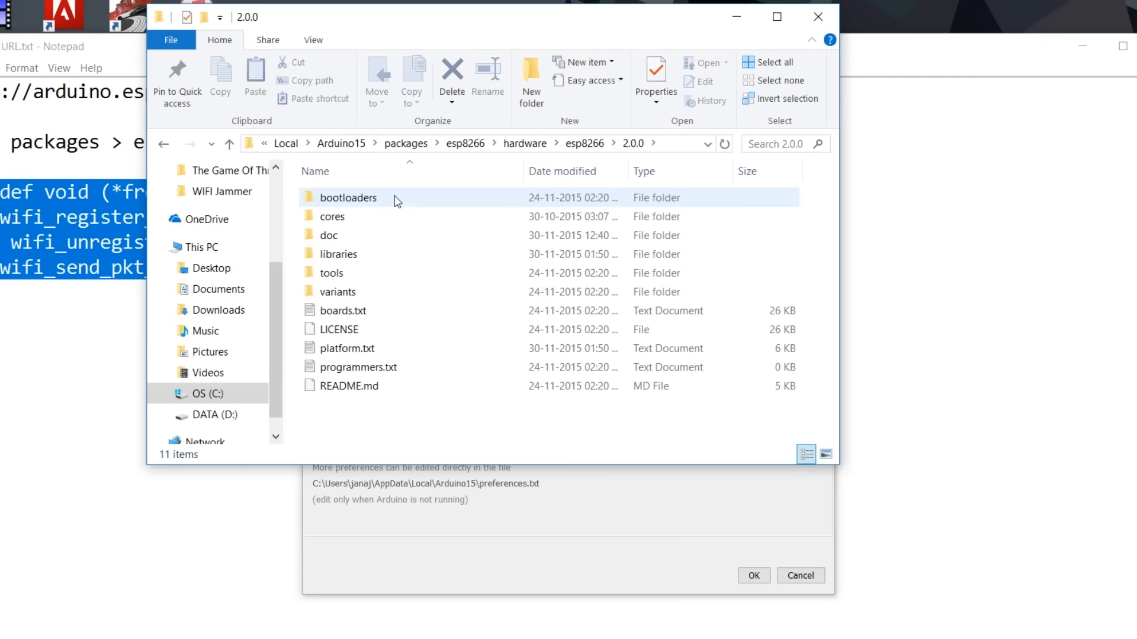
pyautogui.moveTo(370, 274)
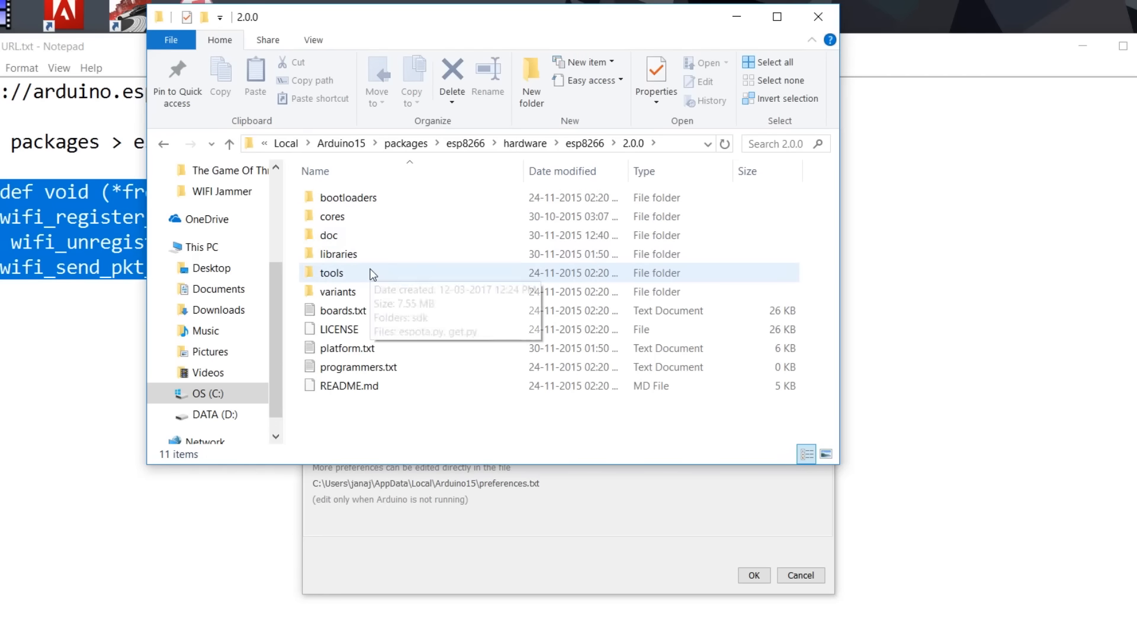
pyautogui.doubleClick(331, 272)
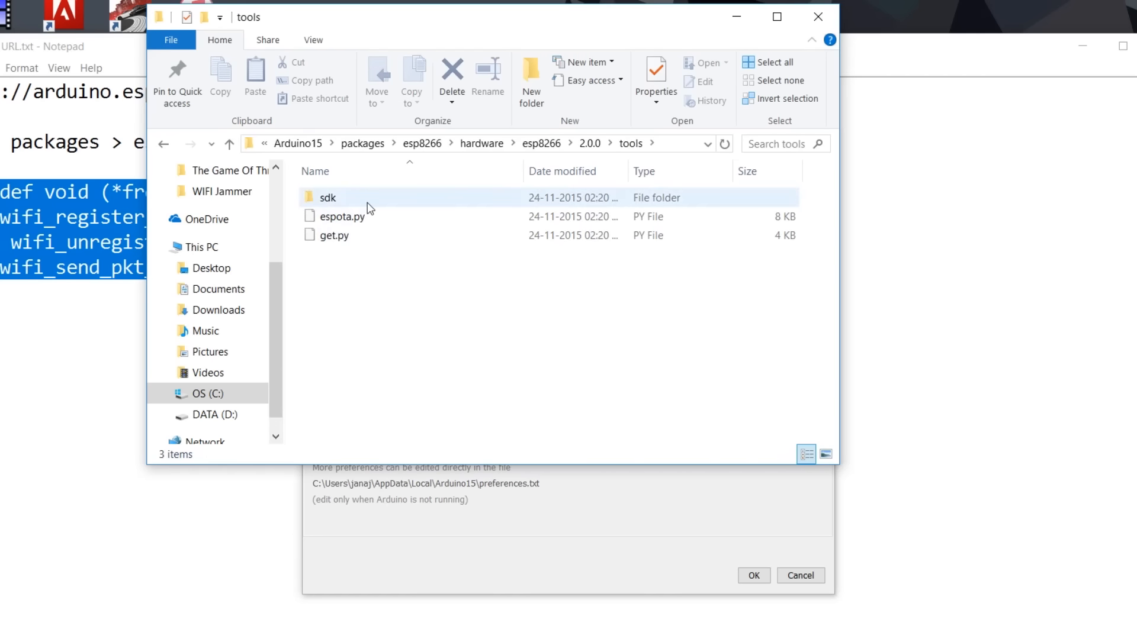
pyautogui.doubleClick(328, 198)
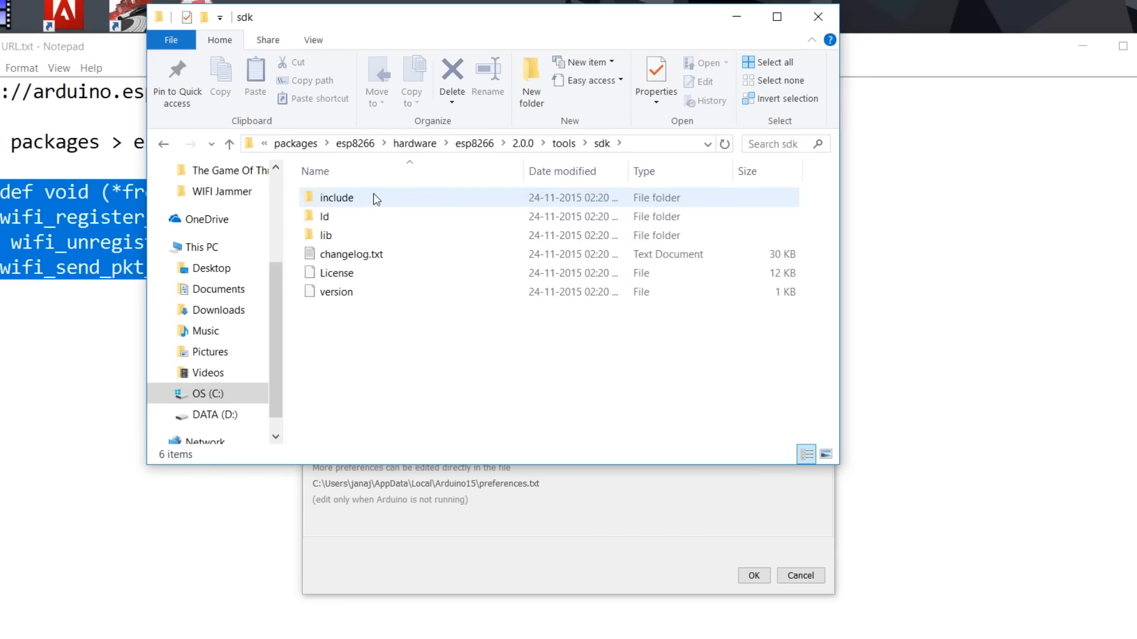
pyautogui.doubleClick(336, 198)
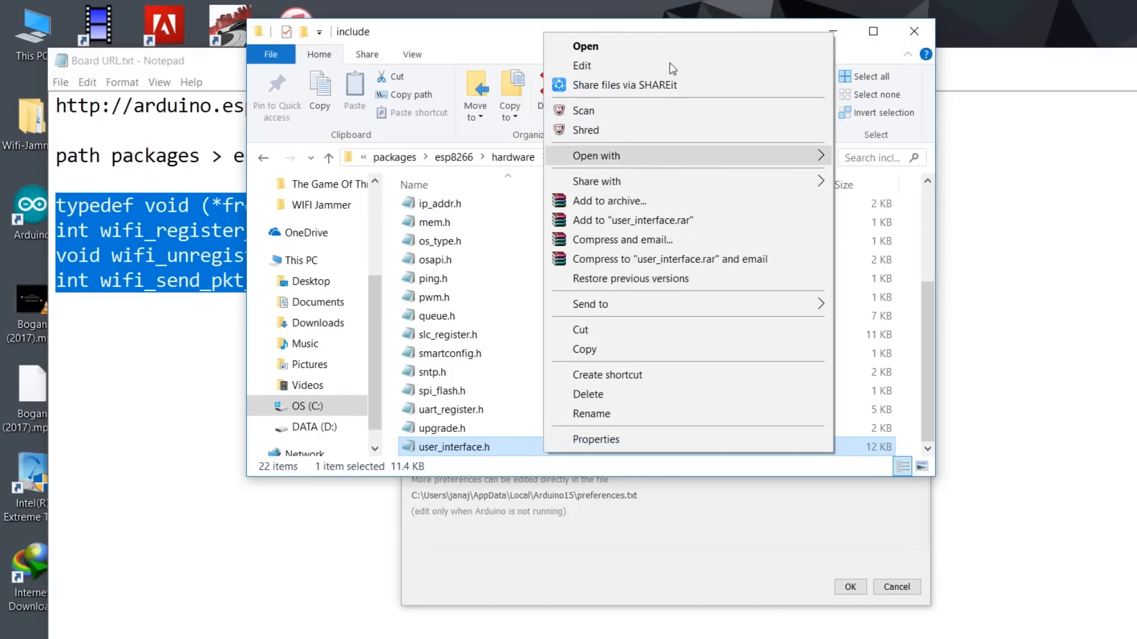
# - Edit user_interface.h in WordPad, adding the four freedom declarations before #endif, and save
pyautogui.click(596, 156)
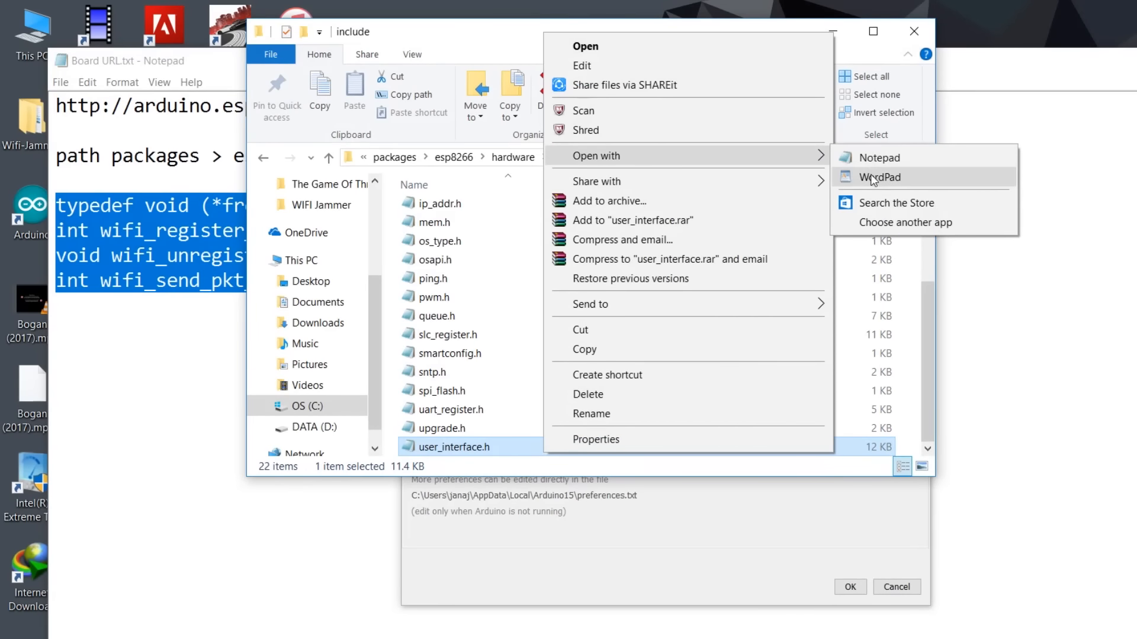
pyautogui.click(879, 176)
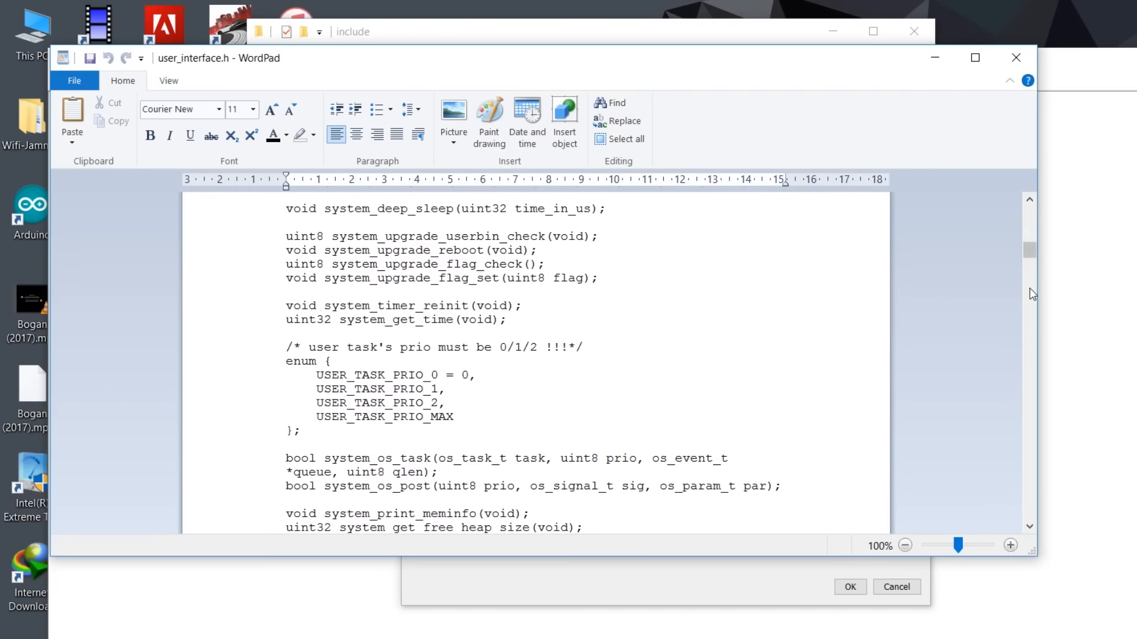
pyautogui.scroll(-3)
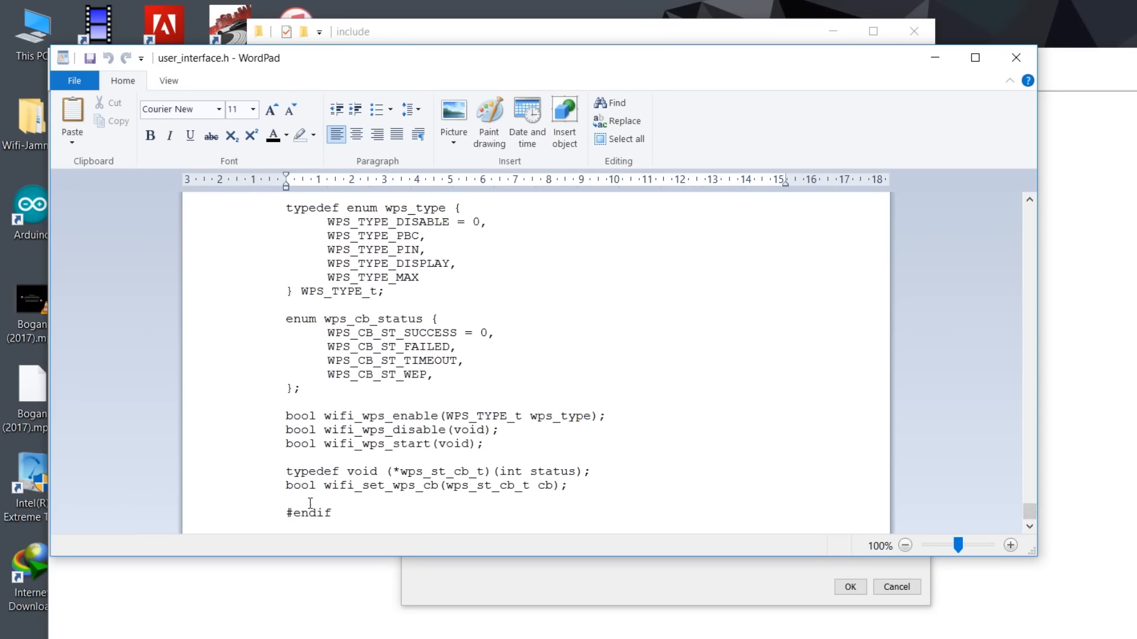
pyautogui.press('enter')
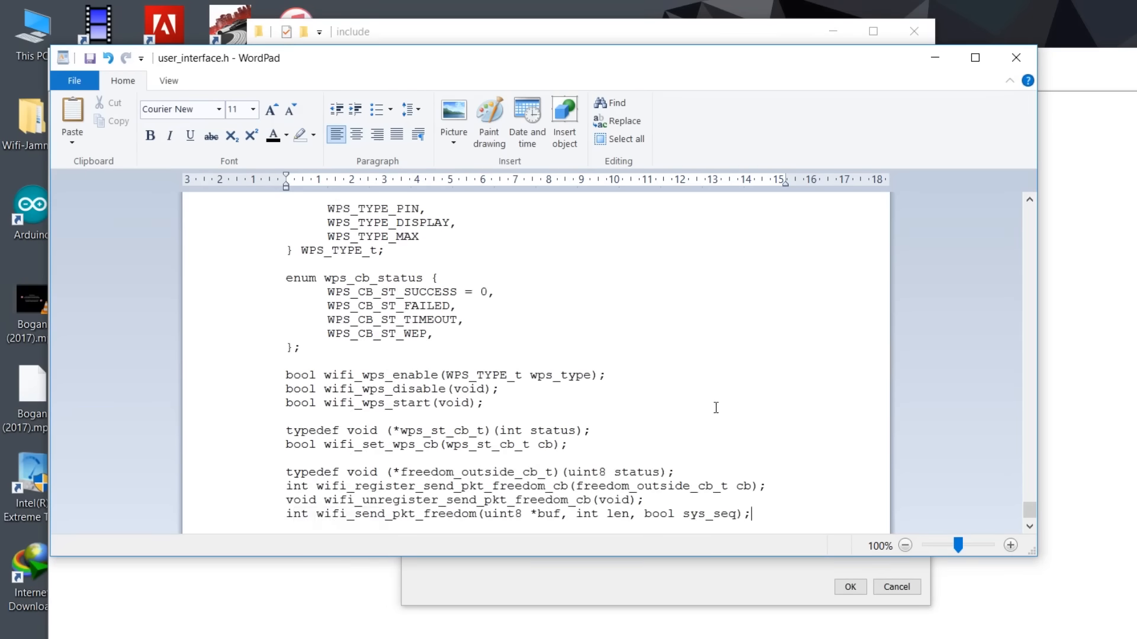
pyautogui.scroll(-3)
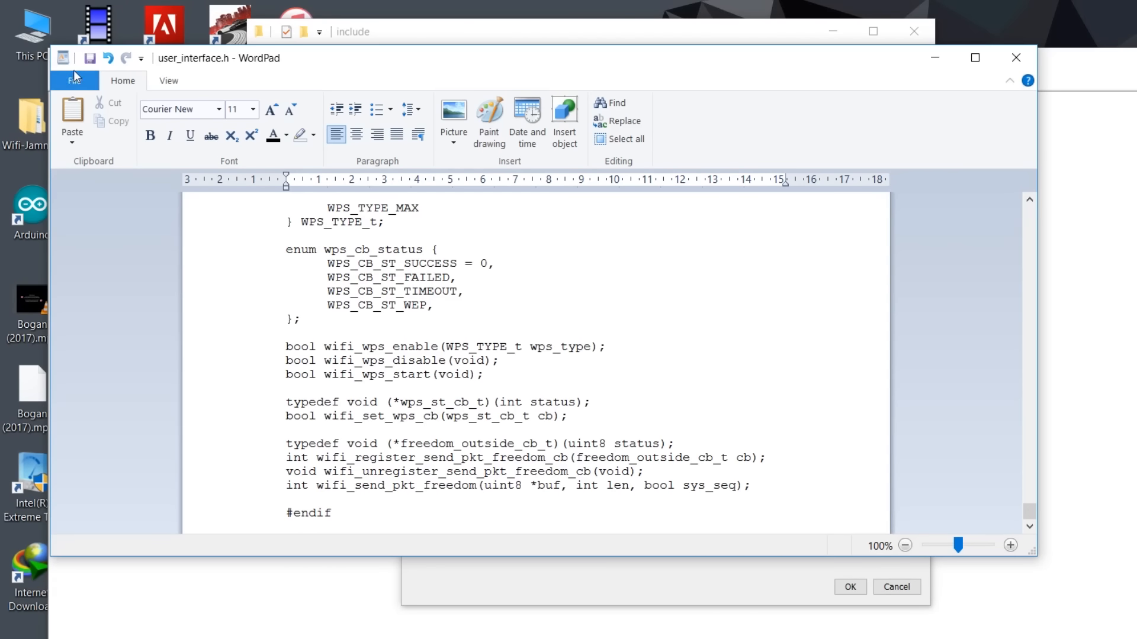
pyautogui.click(74, 81)
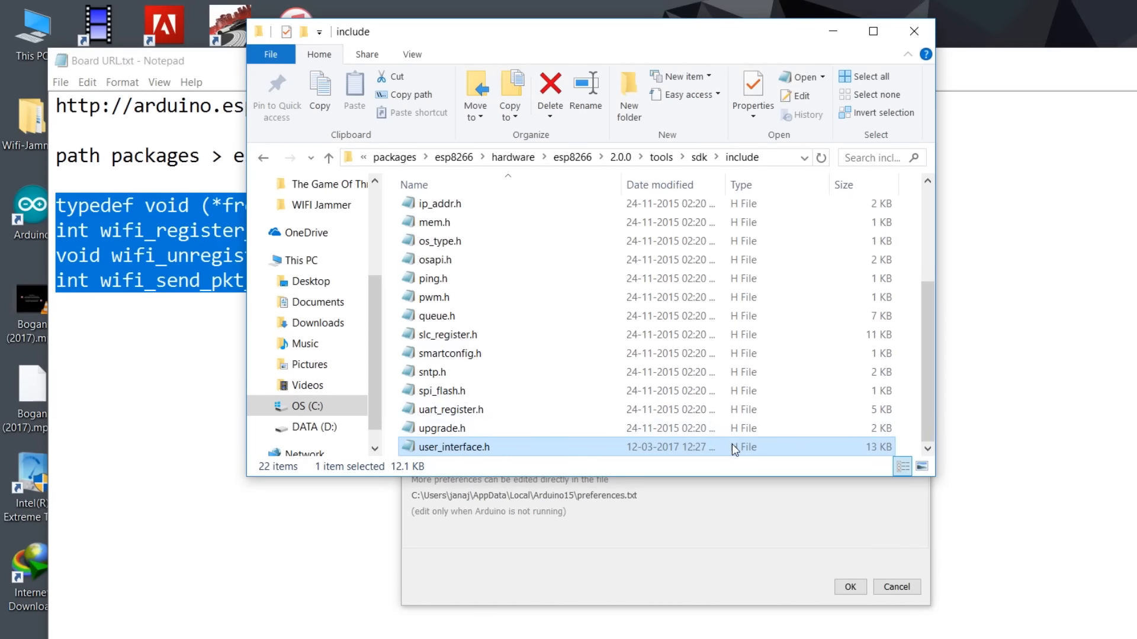
pyautogui.rightClick(454, 446)
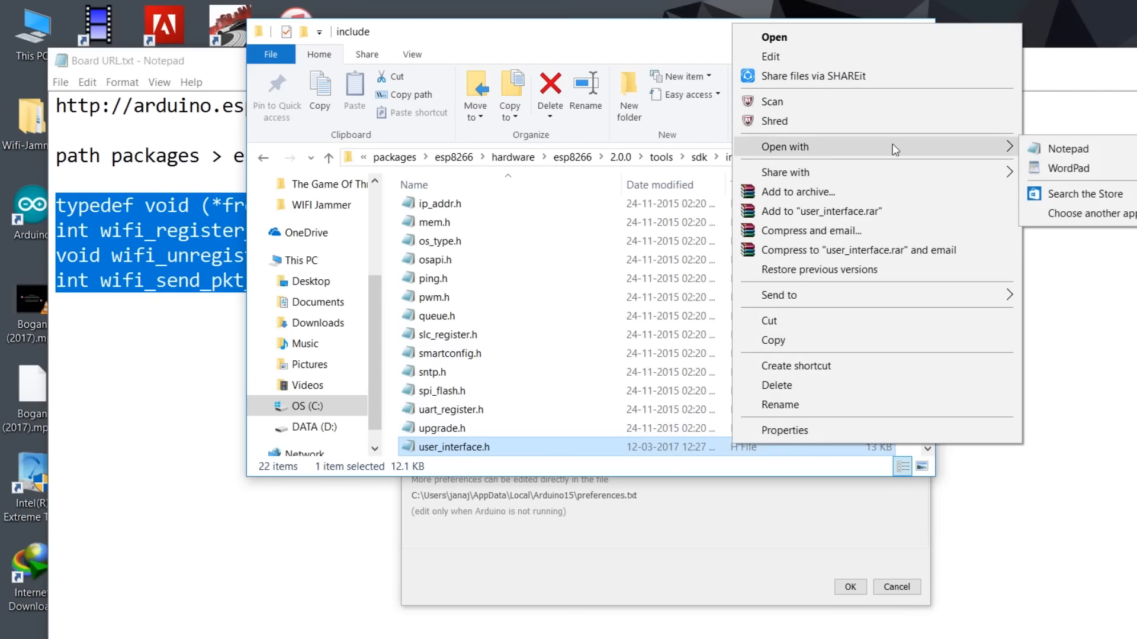
pyautogui.click(1068, 168)
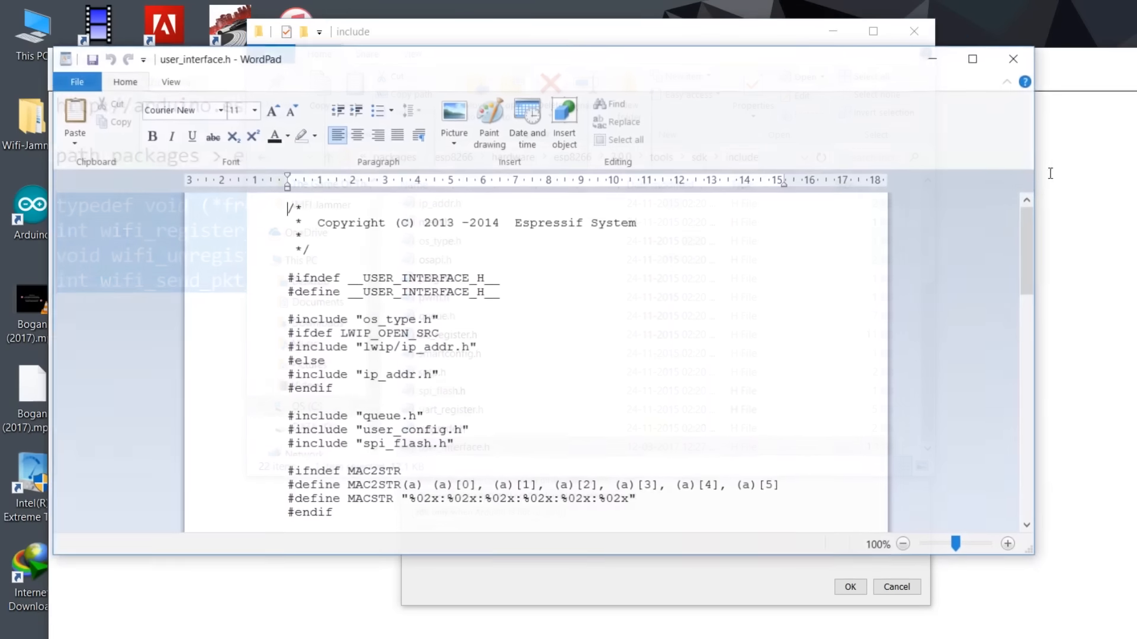
pyautogui.scroll(-3)
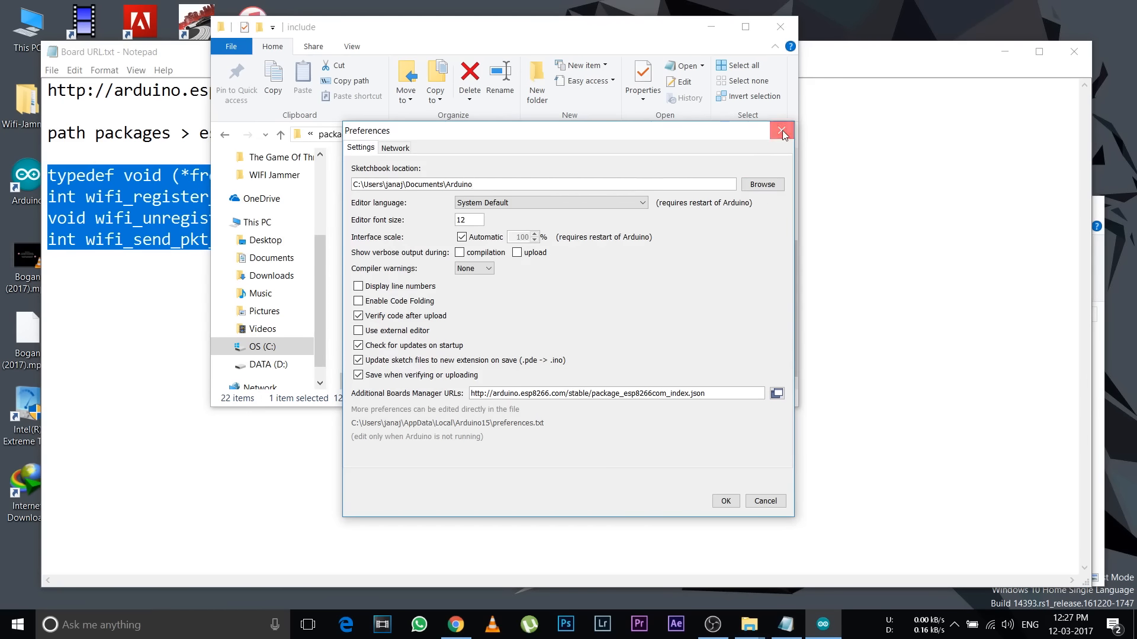
# - Dismiss Preferences and reopen user_interface.h in WordPad to verify the added declarations
pyautogui.click(781, 131)
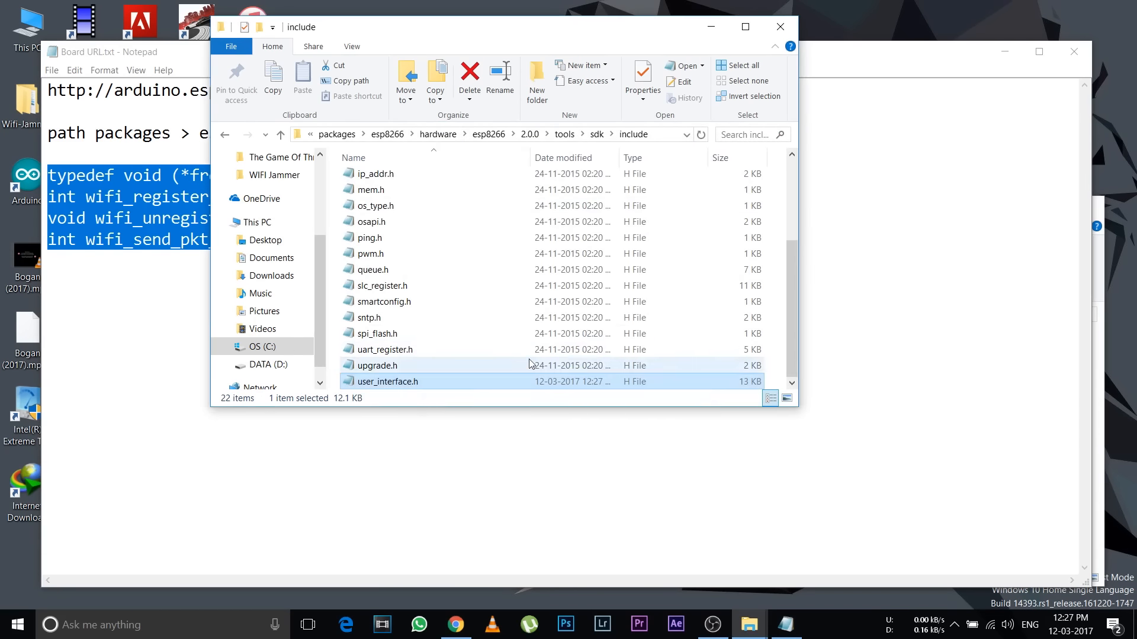
pyautogui.rightClick(388, 381)
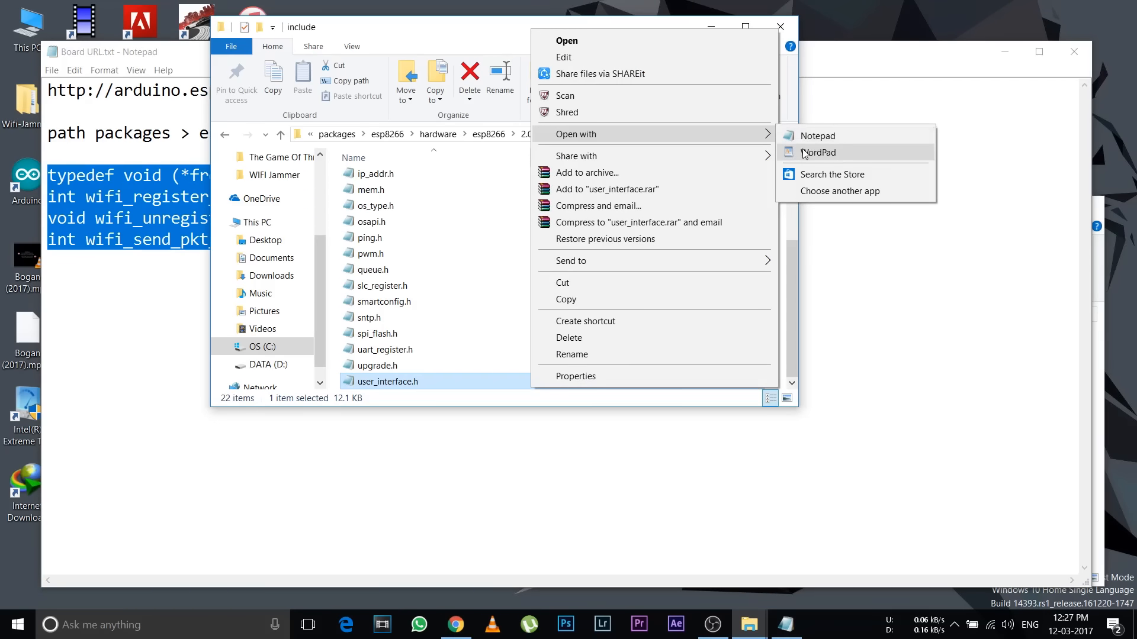
pyautogui.click(818, 153)
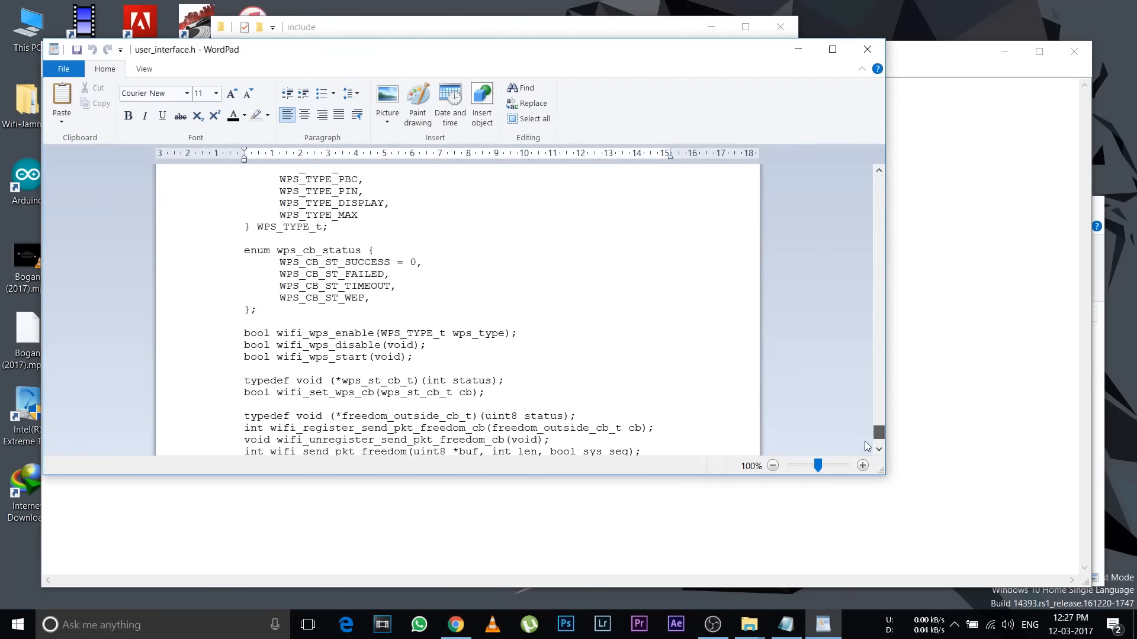
pyautogui.scroll(-3)
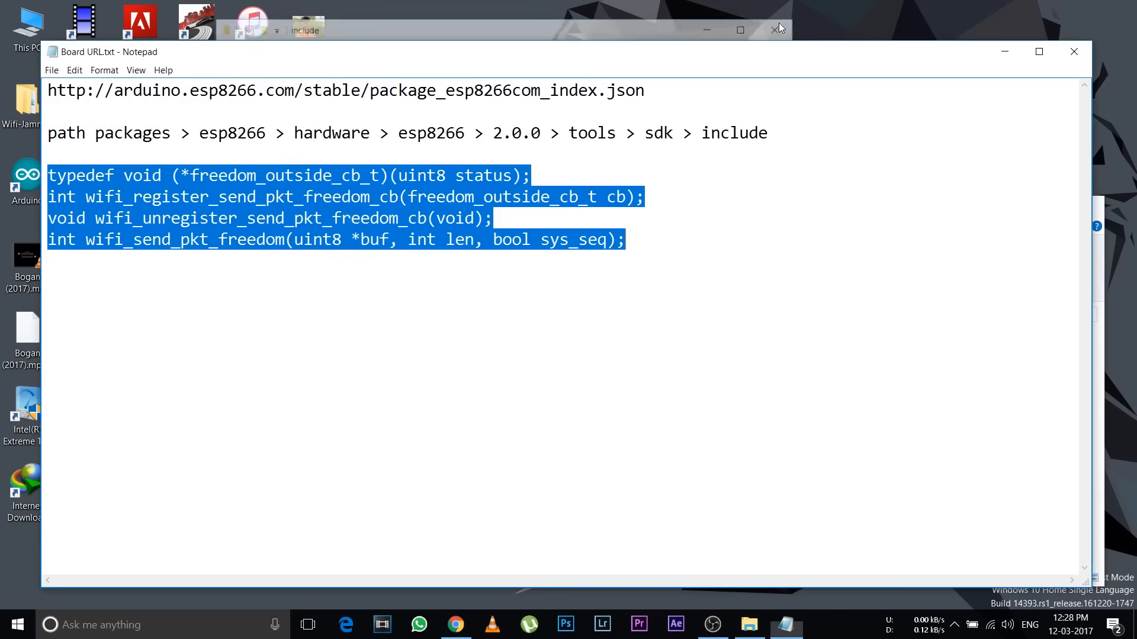
# - Browse to WIFI Jammer > wifi jammer > esp8266_deauther-master > esp8266_deauther and pick esp8266_deauther.ino
pyautogui.click(370, 306)
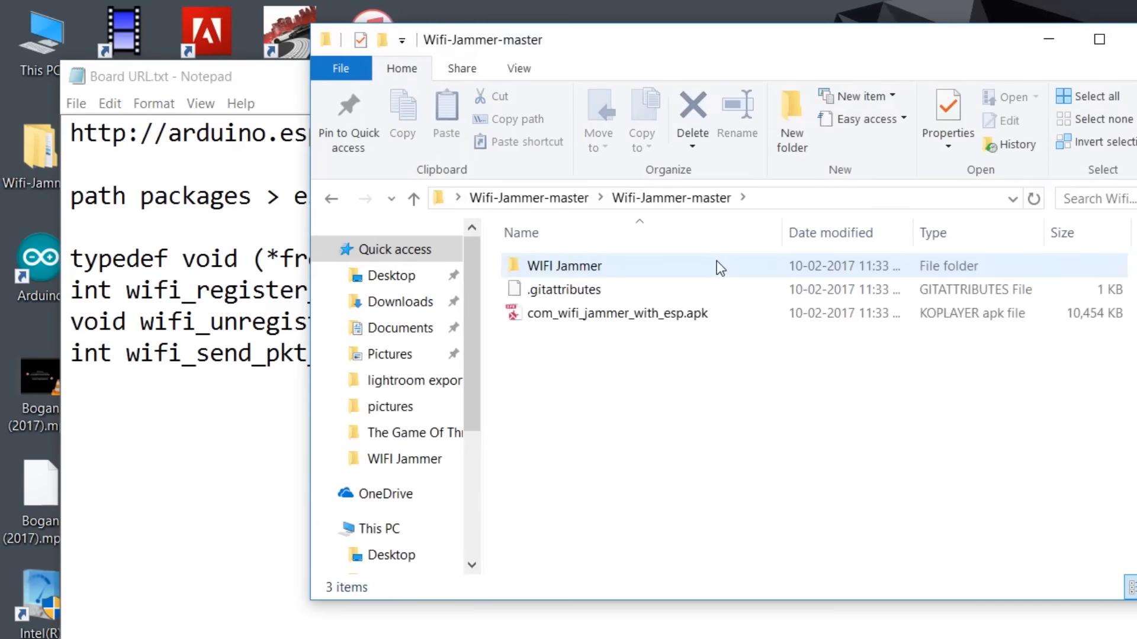
pyautogui.doubleClick(565, 265)
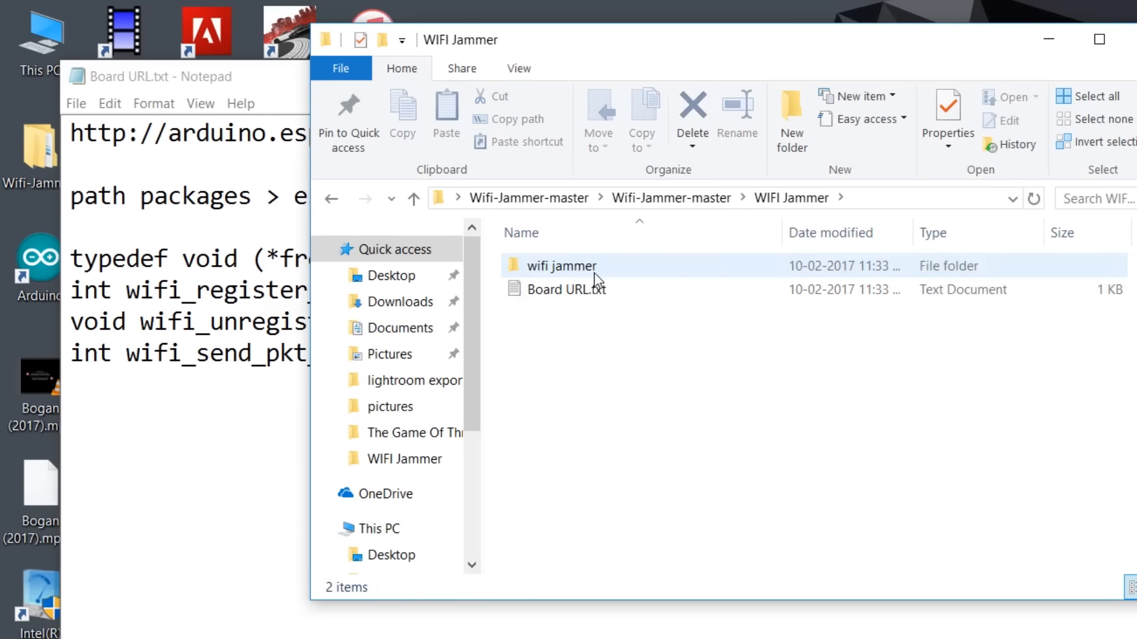
pyautogui.moveTo(568, 276)
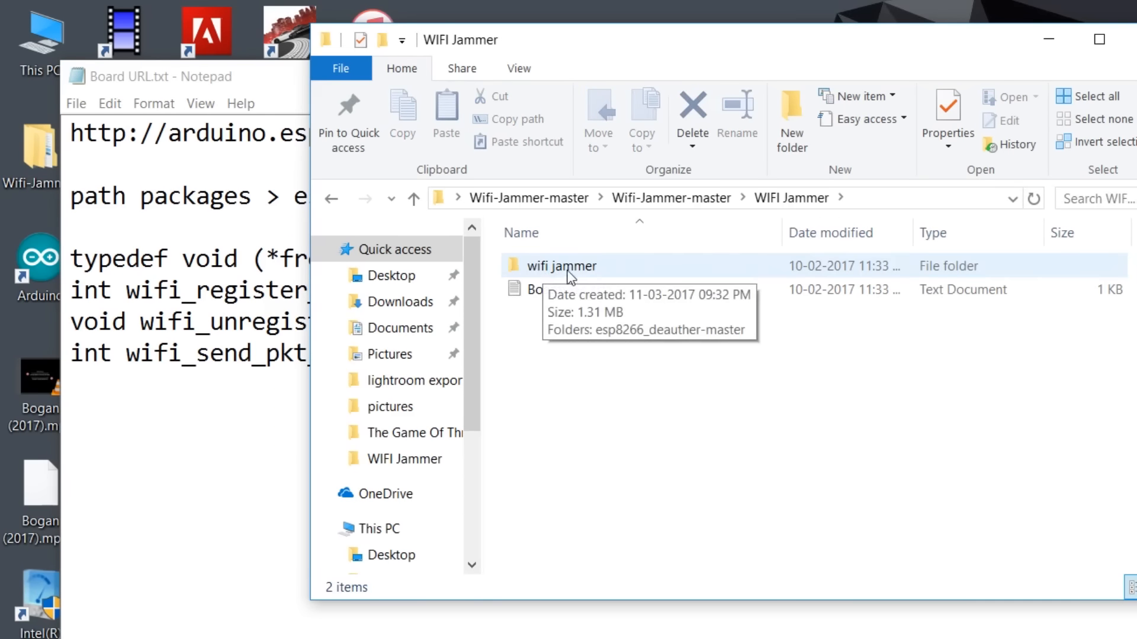
pyautogui.doubleClick(561, 265)
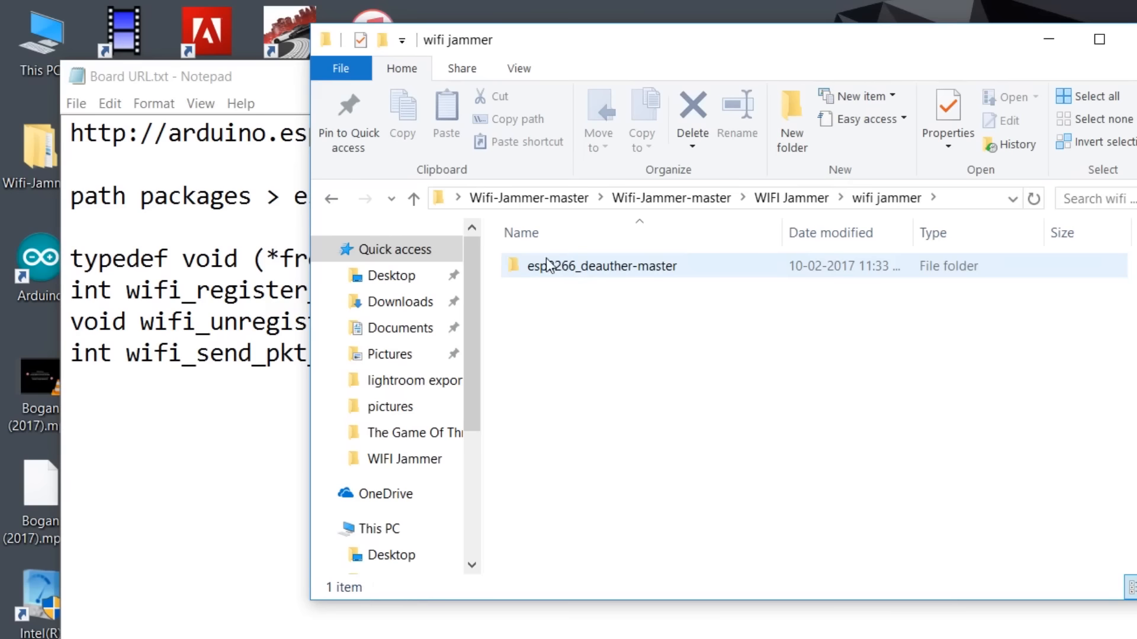
pyautogui.click(602, 266)
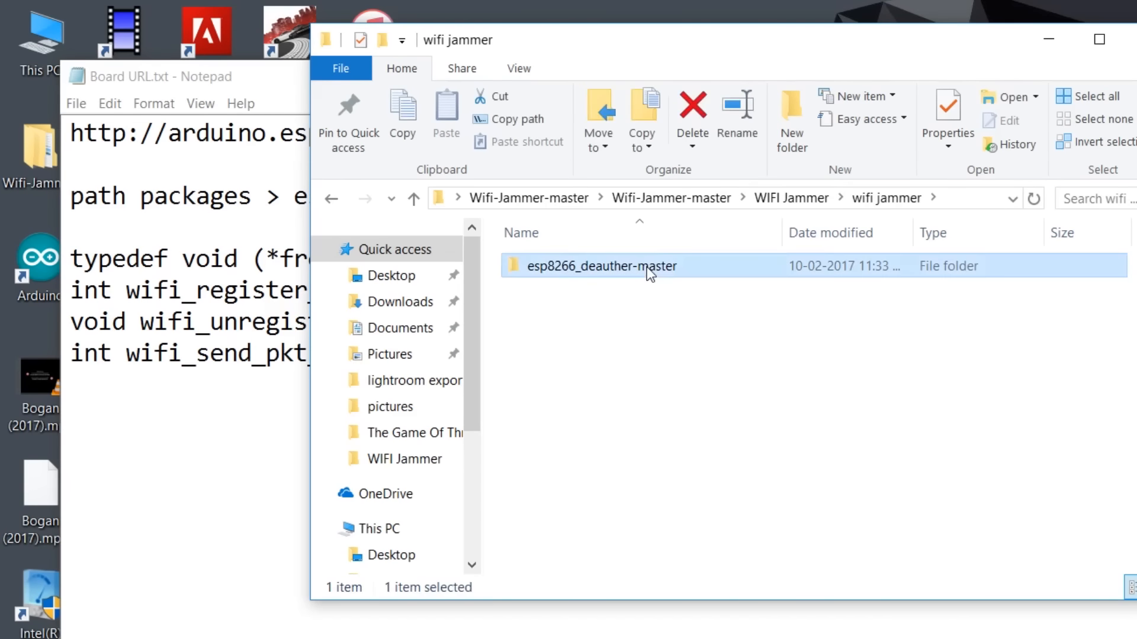
pyautogui.doubleClick(602, 266)
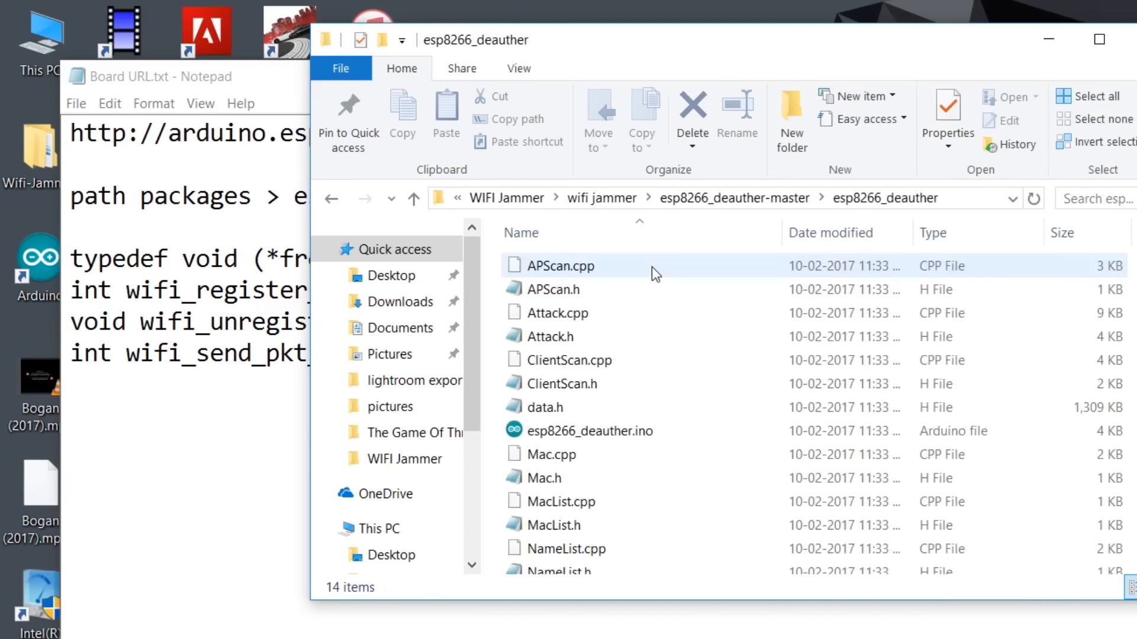
pyautogui.click(590, 432)
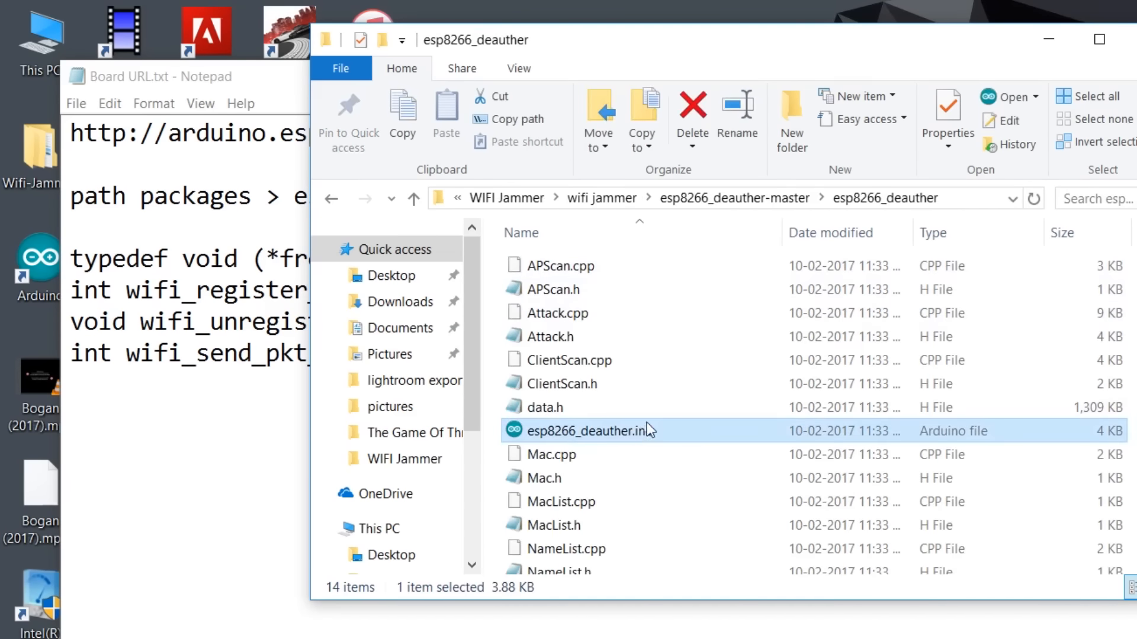
pyautogui.moveTo(542, 406)
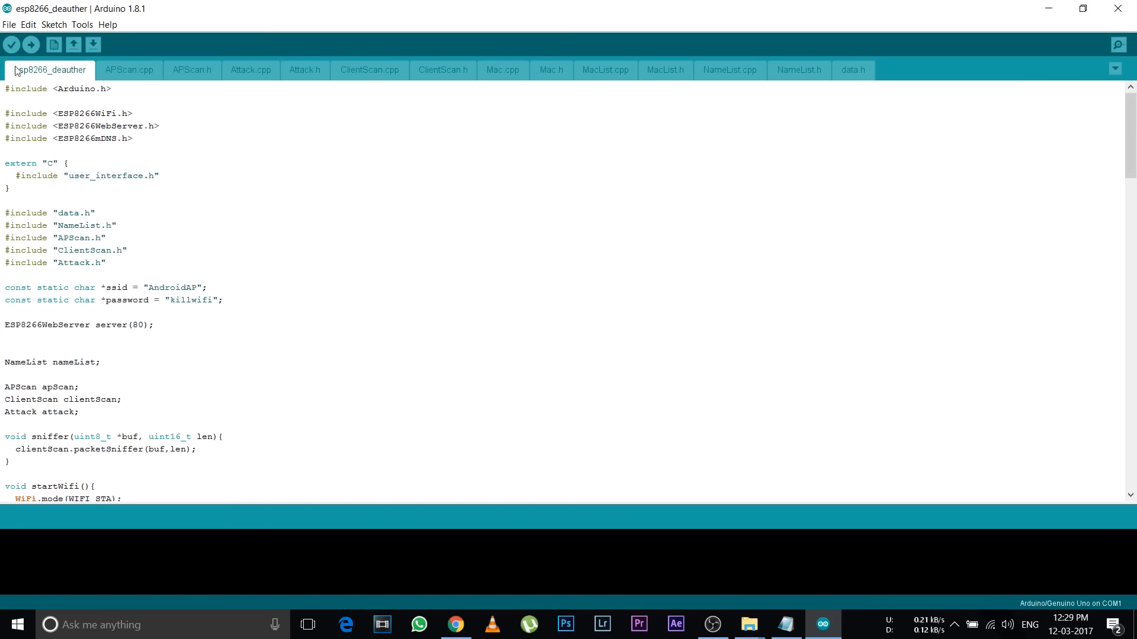
# - Set the board to NodeMCU 0.9 (ESP-12 Module) and review the Tools settings
pyautogui.click(82, 23)
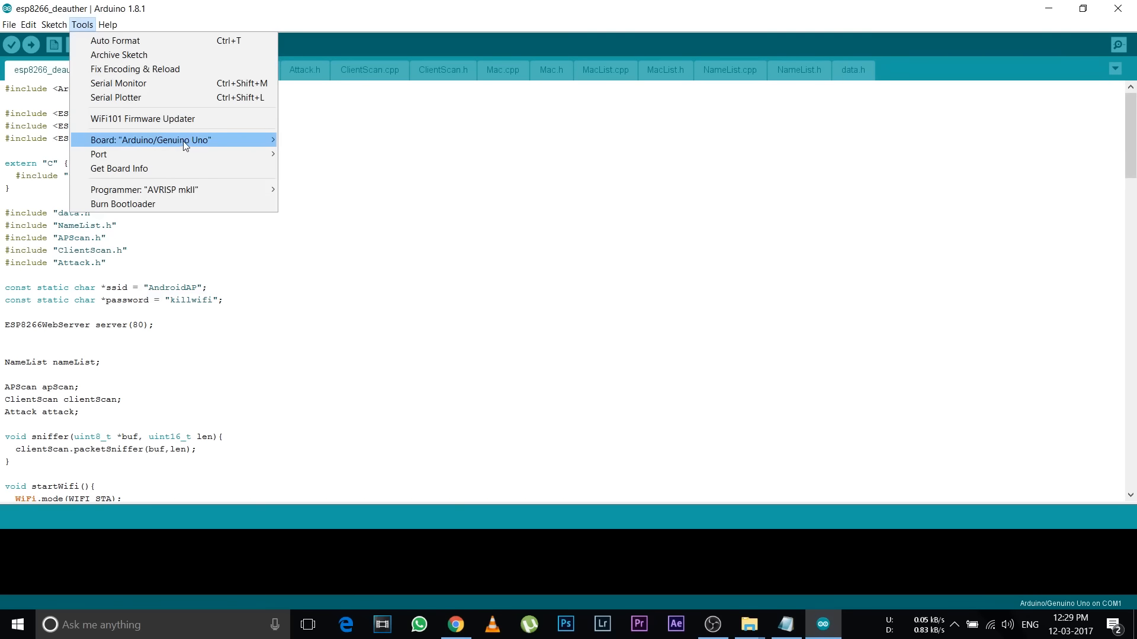
pyautogui.moveTo(151, 140)
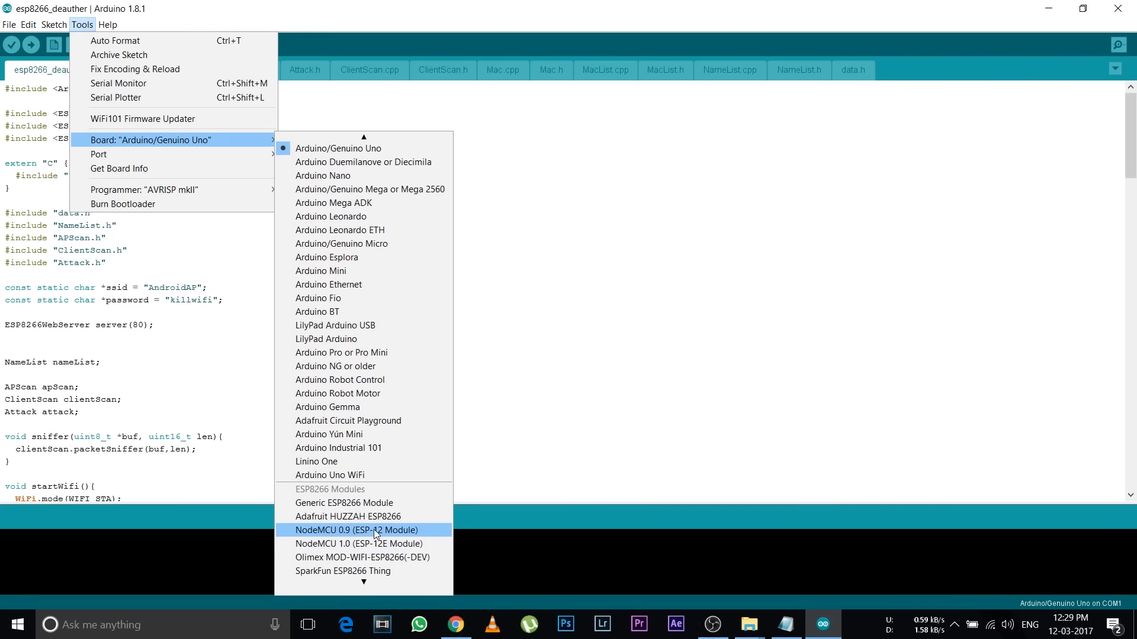
pyautogui.click(357, 531)
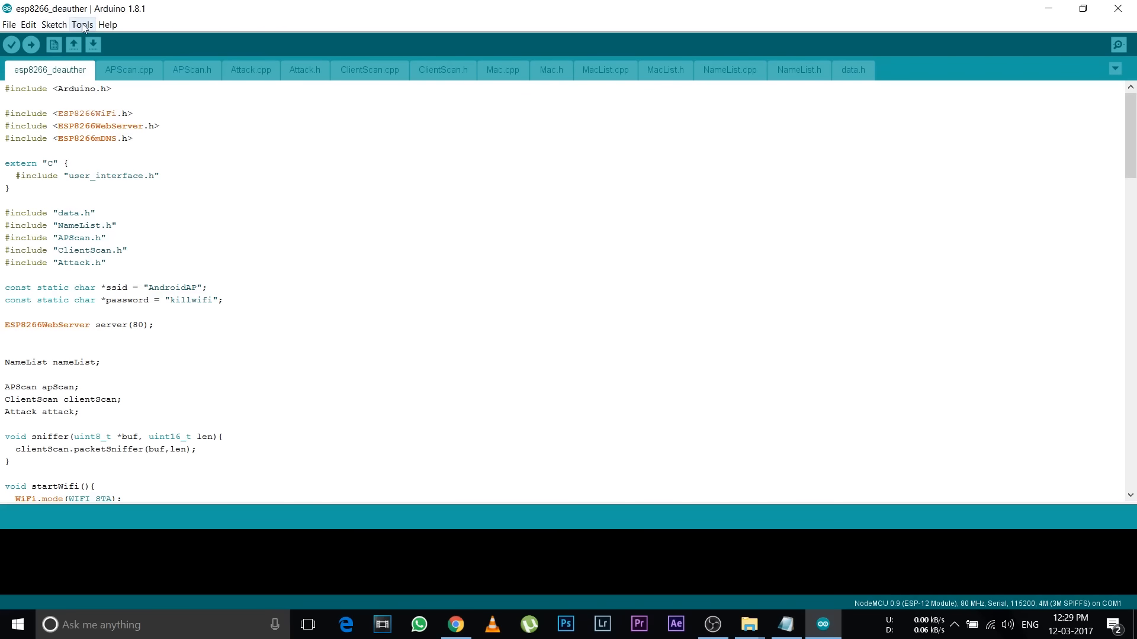
pyautogui.click(82, 23)
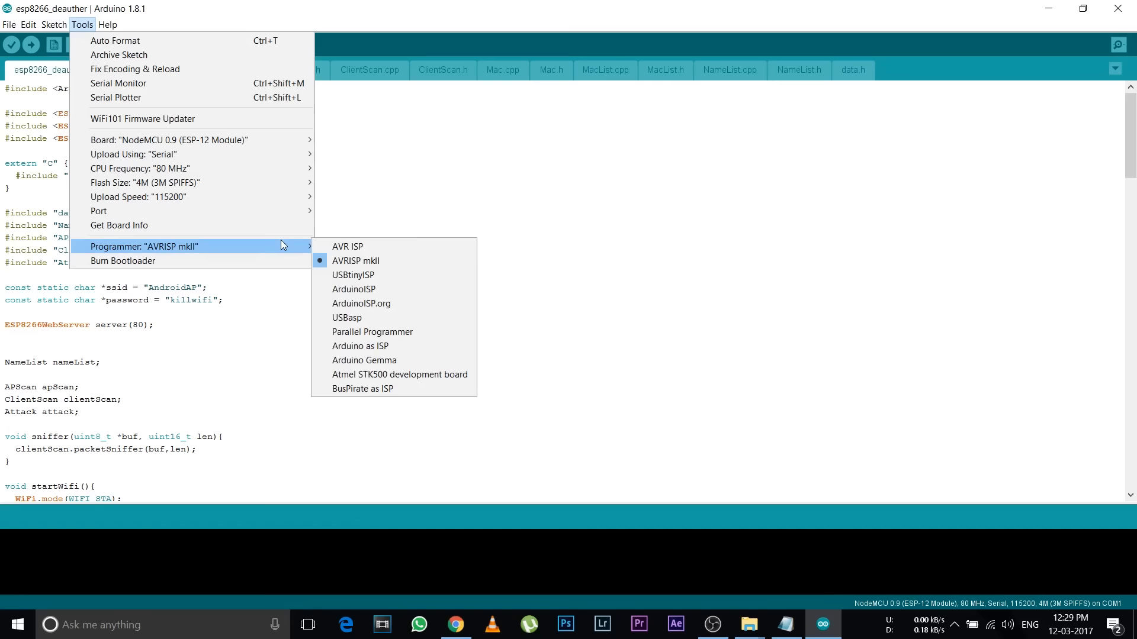
pyautogui.moveTo(354, 289)
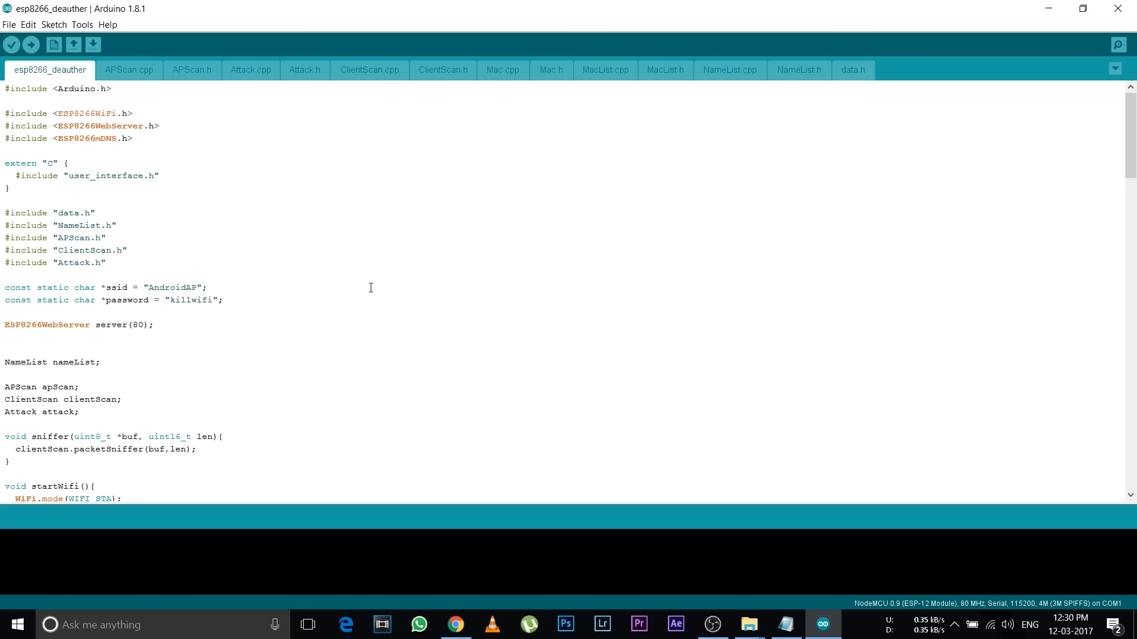
# - Start compiling and uploading the esp8266_deauther sketch to the NodeMCU
pyautogui.click(31, 45)
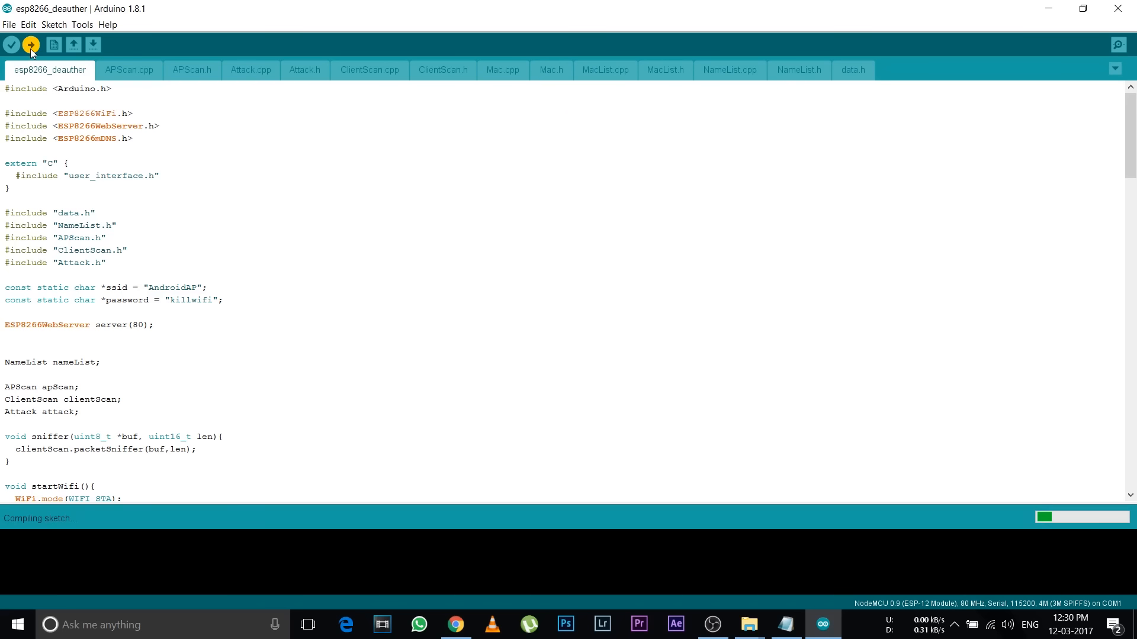
pyautogui.moveTo(59, 504)
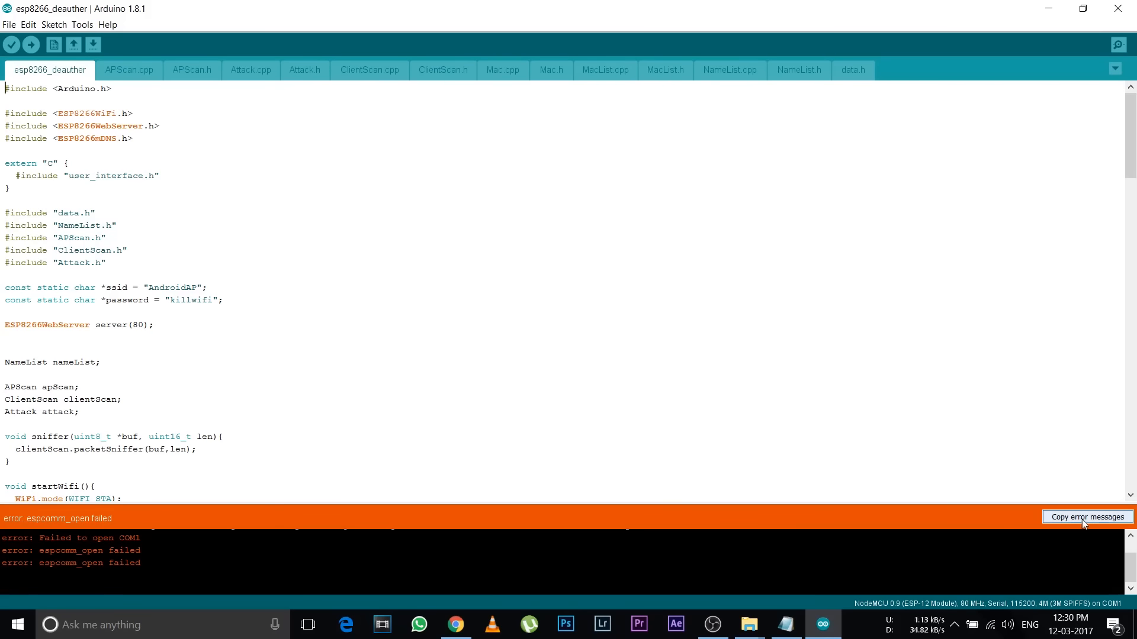
# - Retarget to Generic ESP8266 Module and compile, ending in a linker error
pyautogui.click(82, 24)
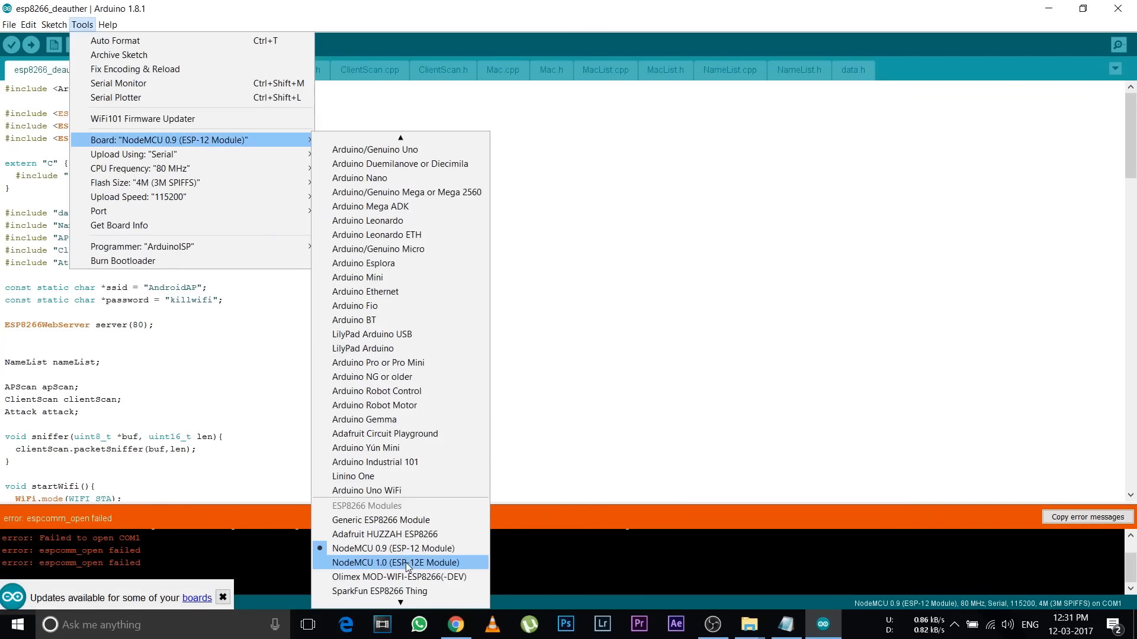
pyautogui.click(396, 563)
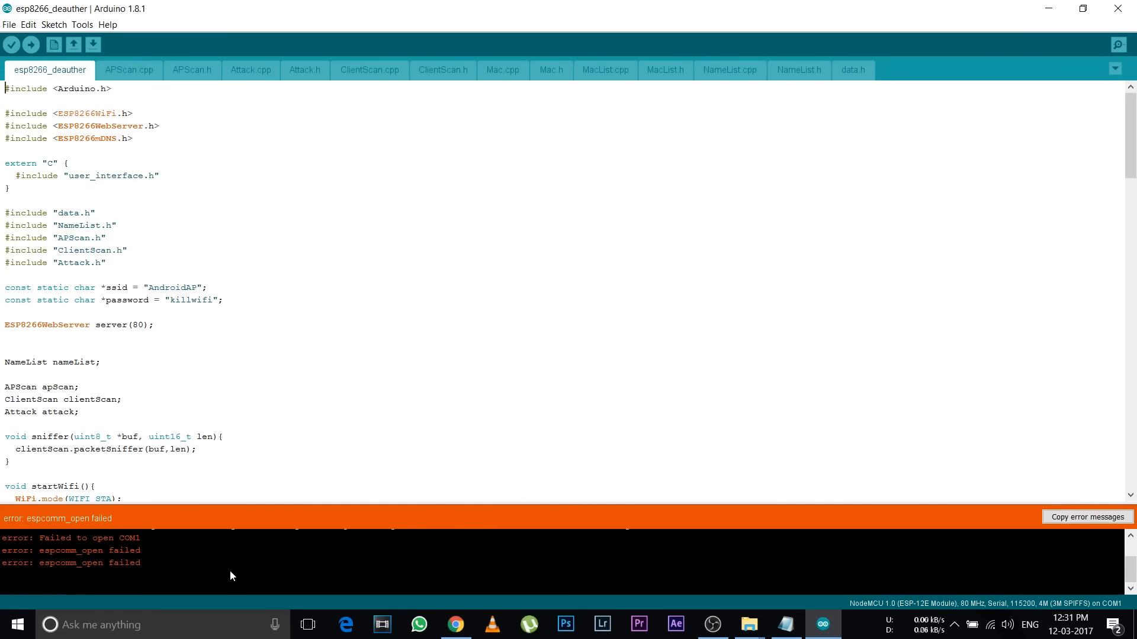
pyautogui.moveTo(220, 540)
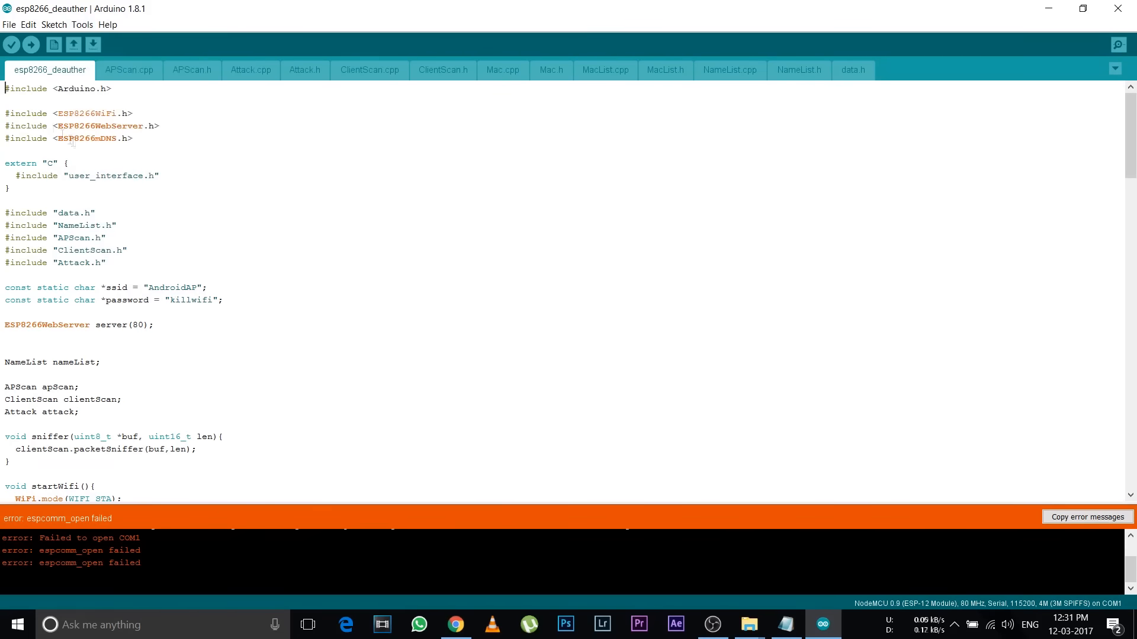
pyautogui.click(31, 44)
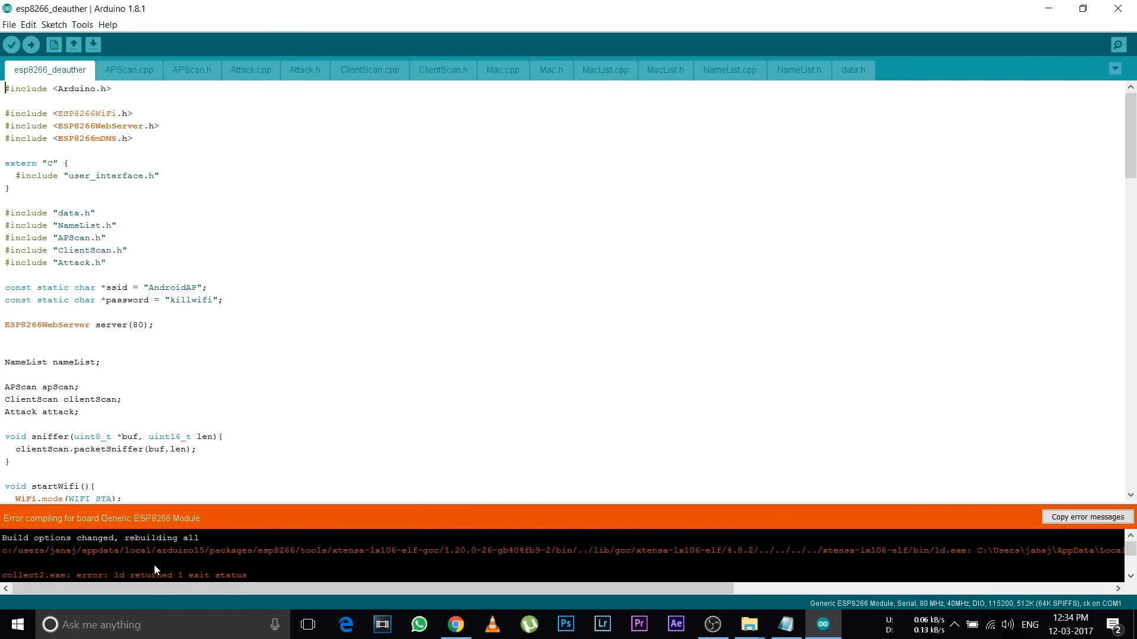
# - Switch the port to COM4 with NodeMCU 0.9 and upload the sketch until 'Done uploading'
pyautogui.click(81, 23)
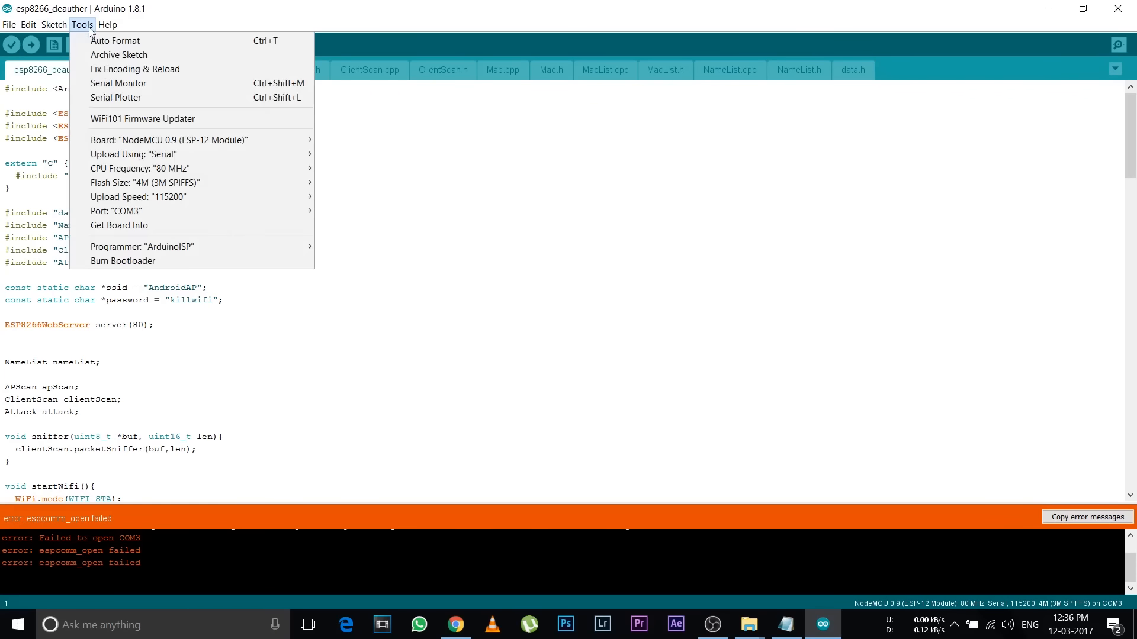
pyautogui.moveTo(116, 211)
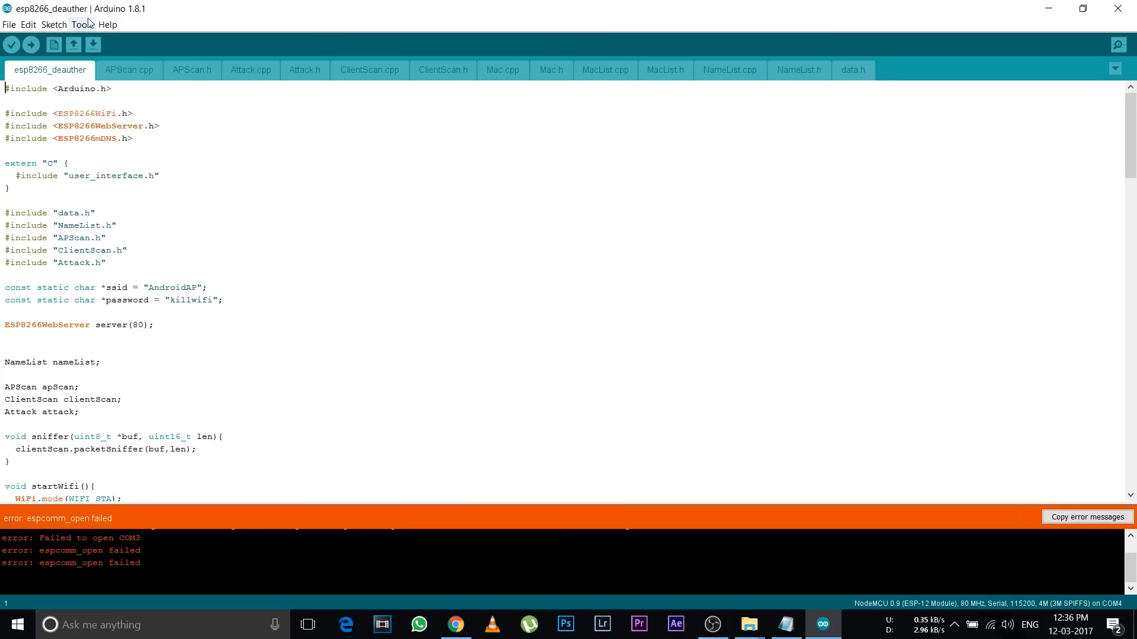
pyautogui.click(31, 43)
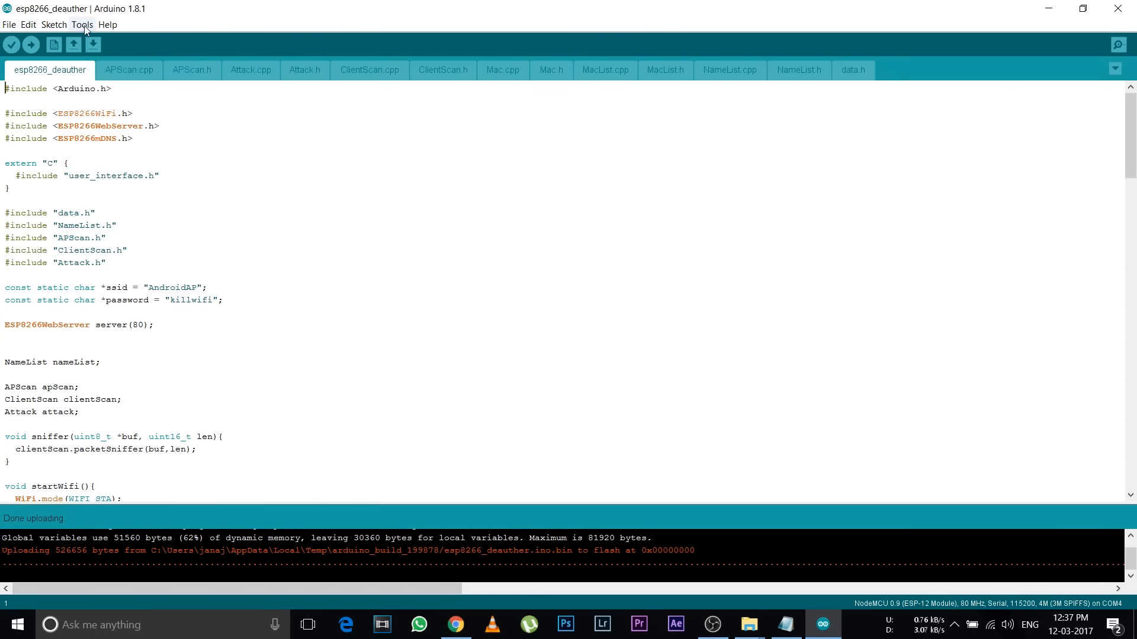
# - Set the target board to NodeMCU 1.0 (ESP-12E Module) on COM4
pyautogui.click(82, 24)
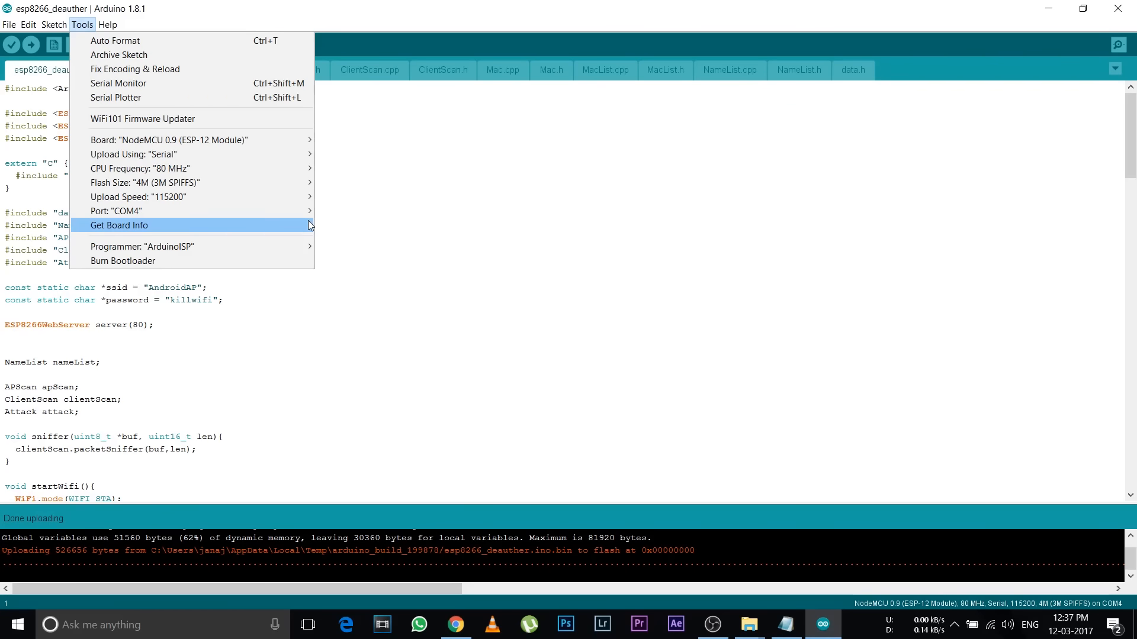
pyautogui.click(170, 140)
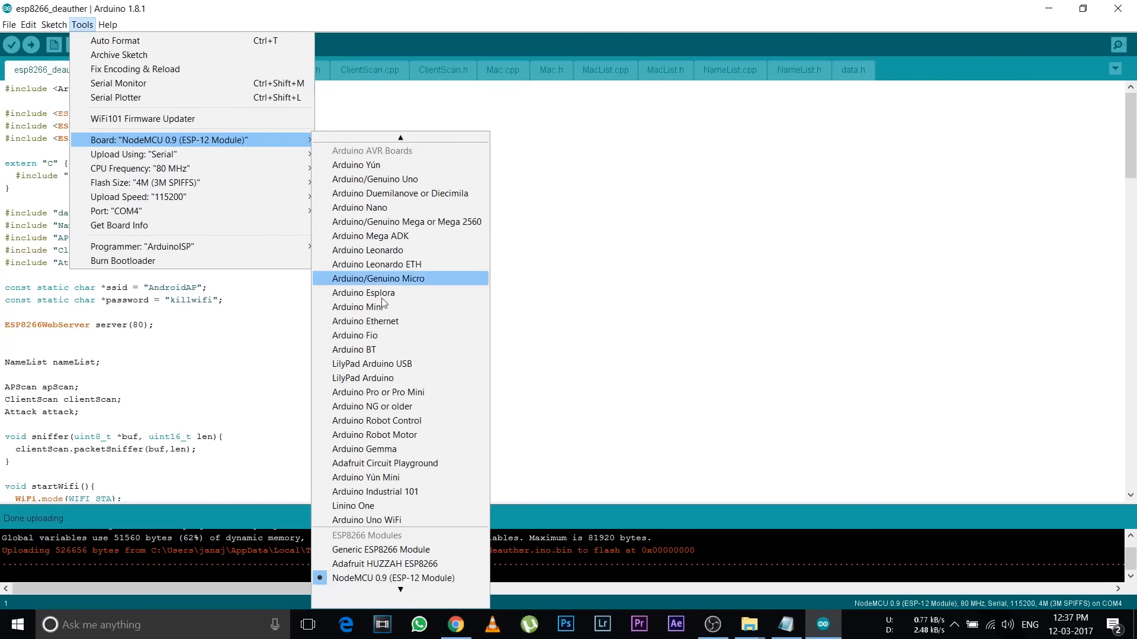
pyautogui.moveTo(402, 591)
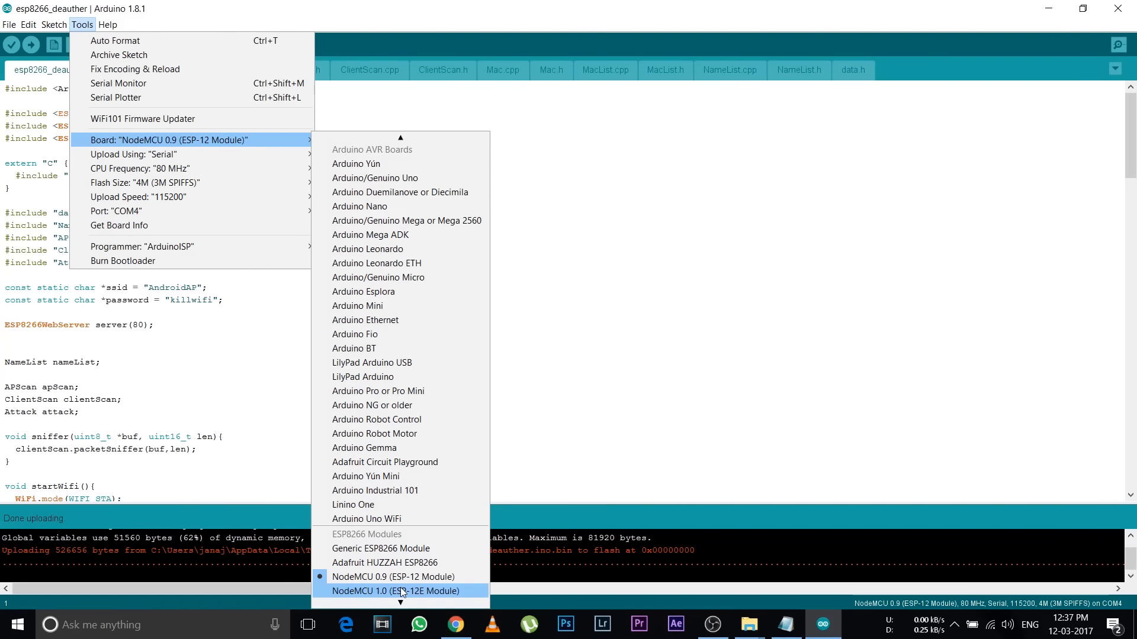
pyautogui.click(394, 591)
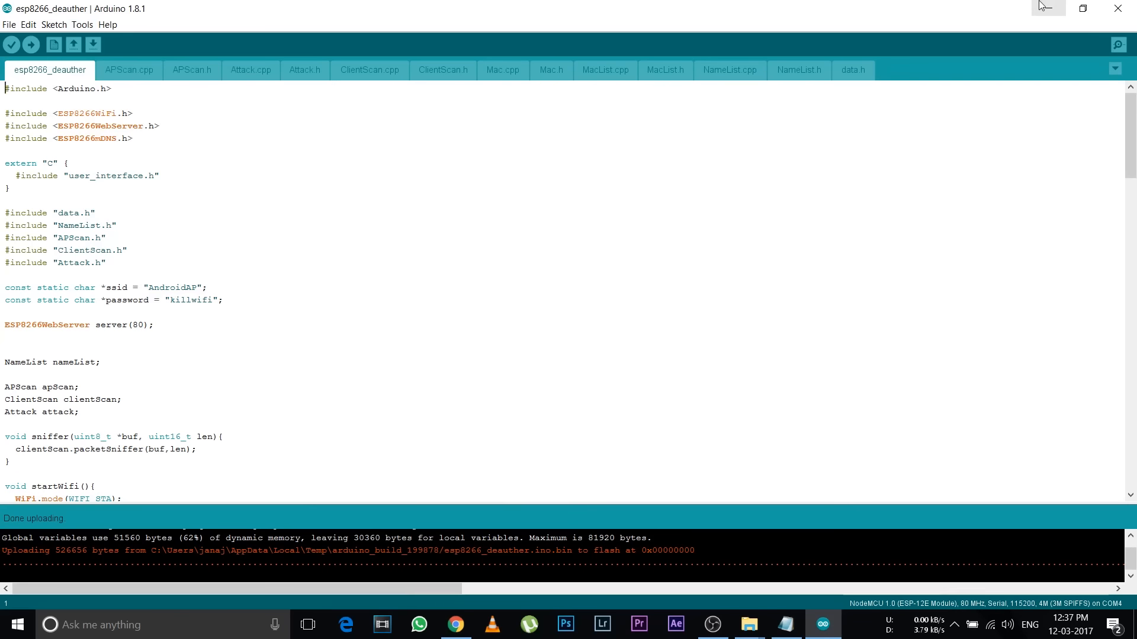
pyautogui.moveTo(709, 293)
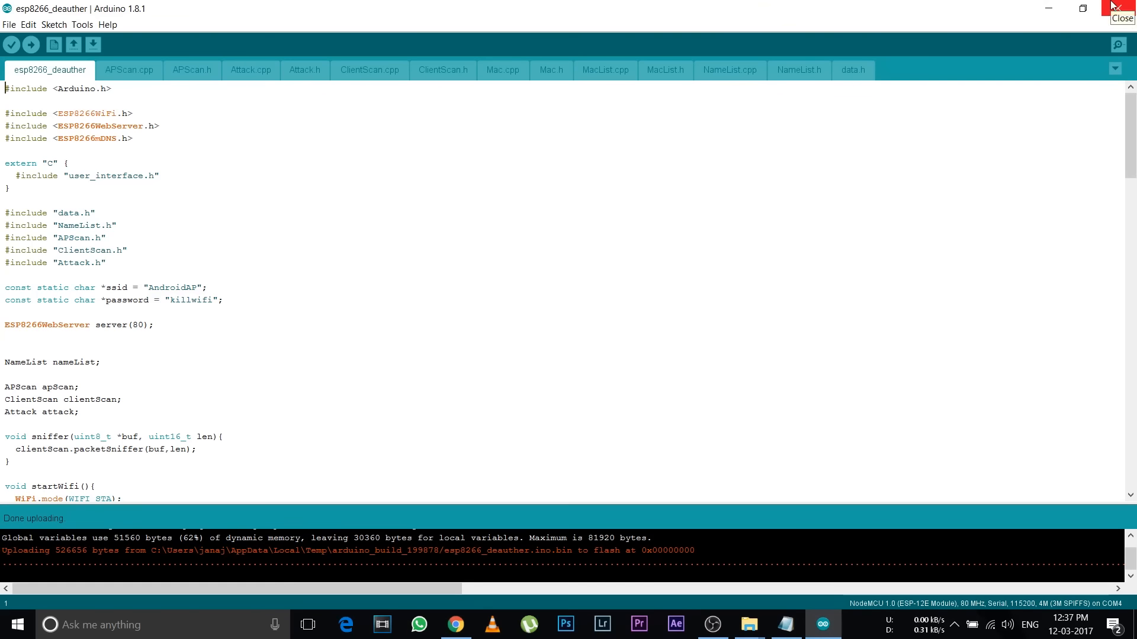
pyautogui.moveTo(1049, 8)
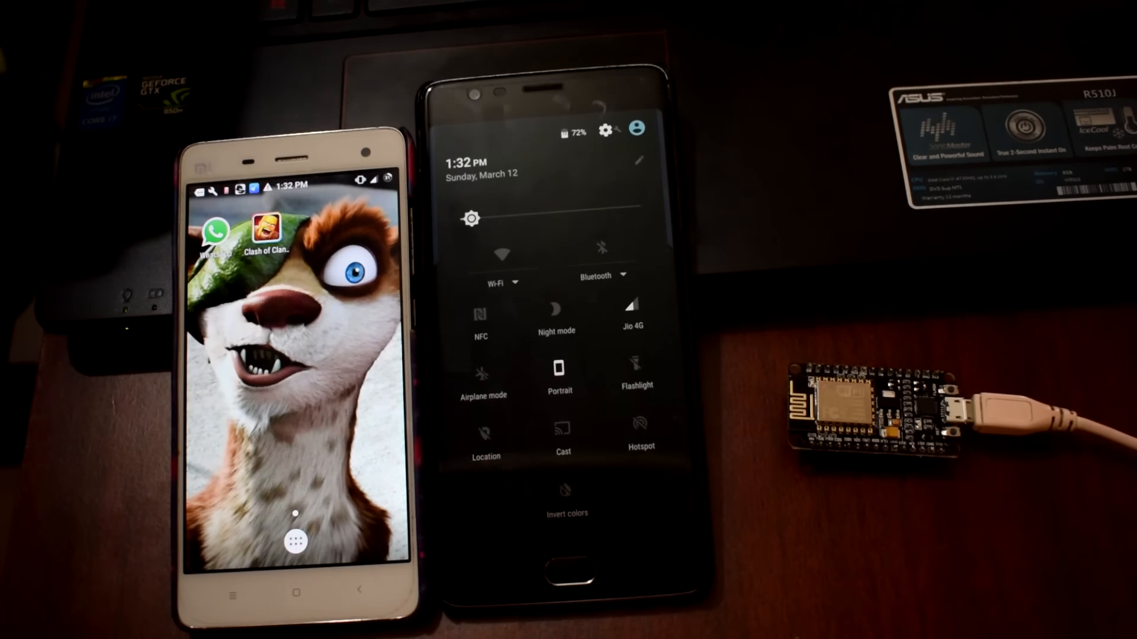
# - Load the deauther web interface at 192.168.4.1 in Chrome on the phone
pyautogui.click(502, 255)
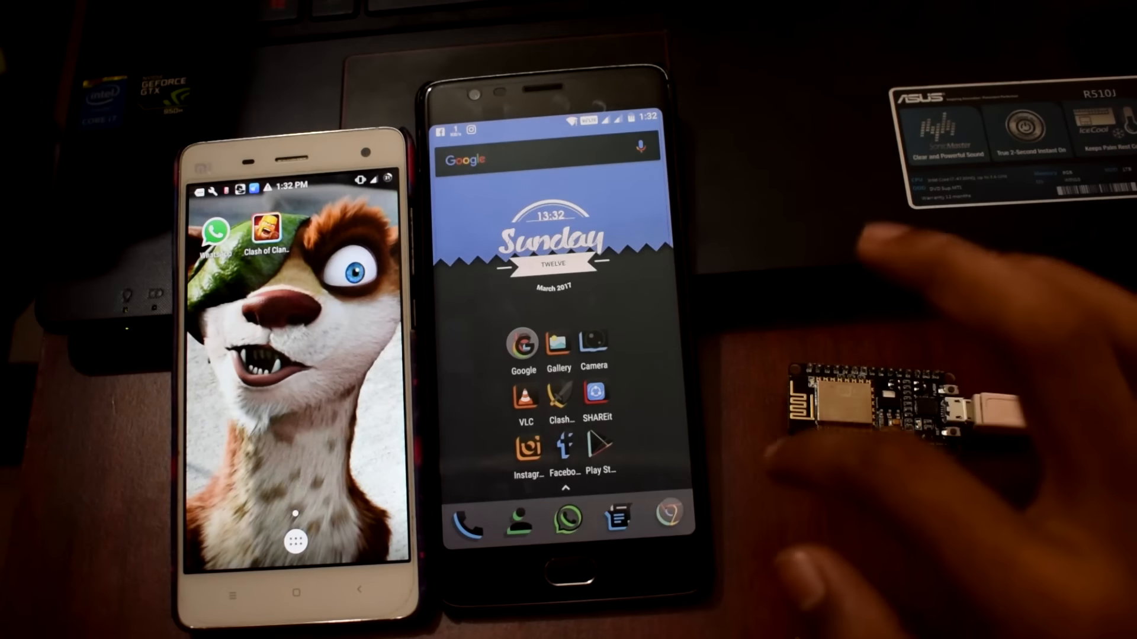
pyautogui.click(668, 509)
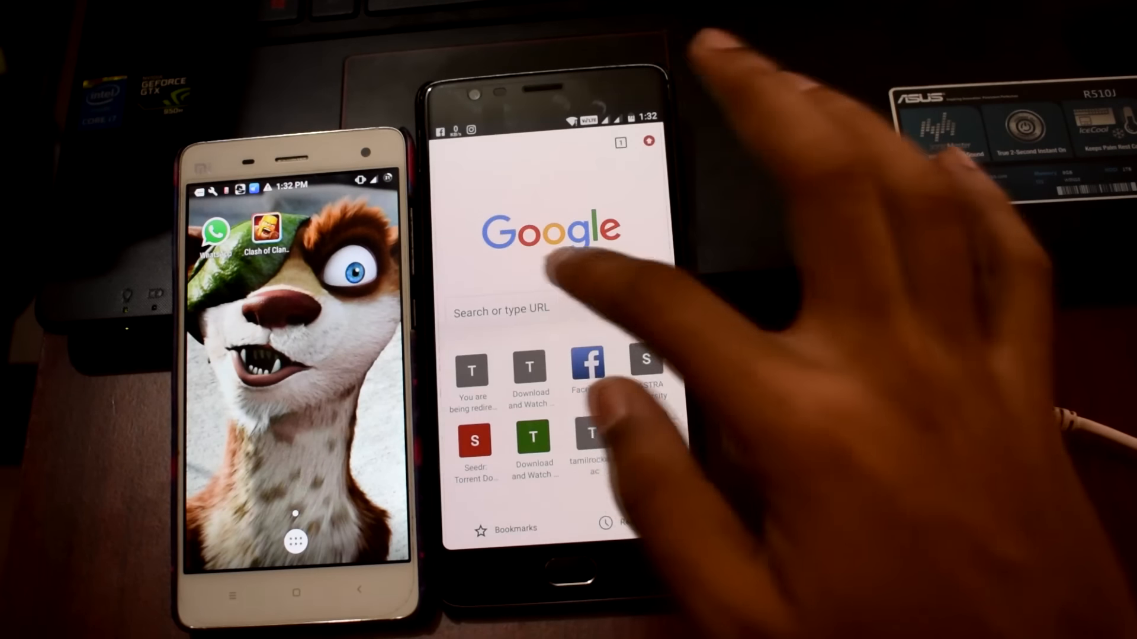
pyautogui.click(499, 311)
pyautogui.write('192.168.4.1')
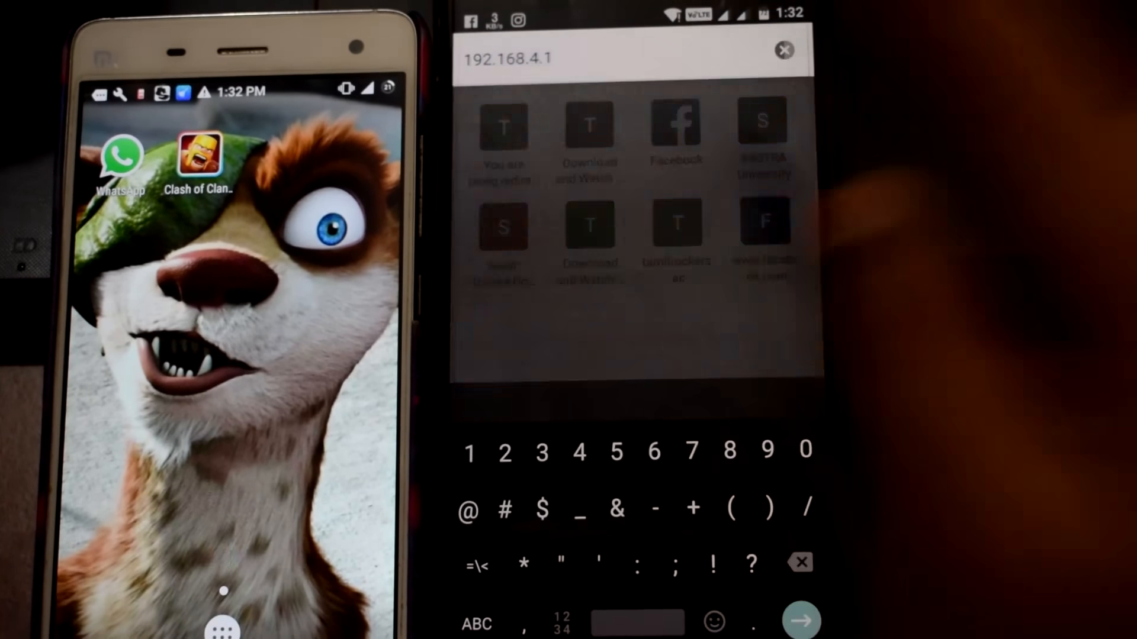
pyautogui.click(800, 621)
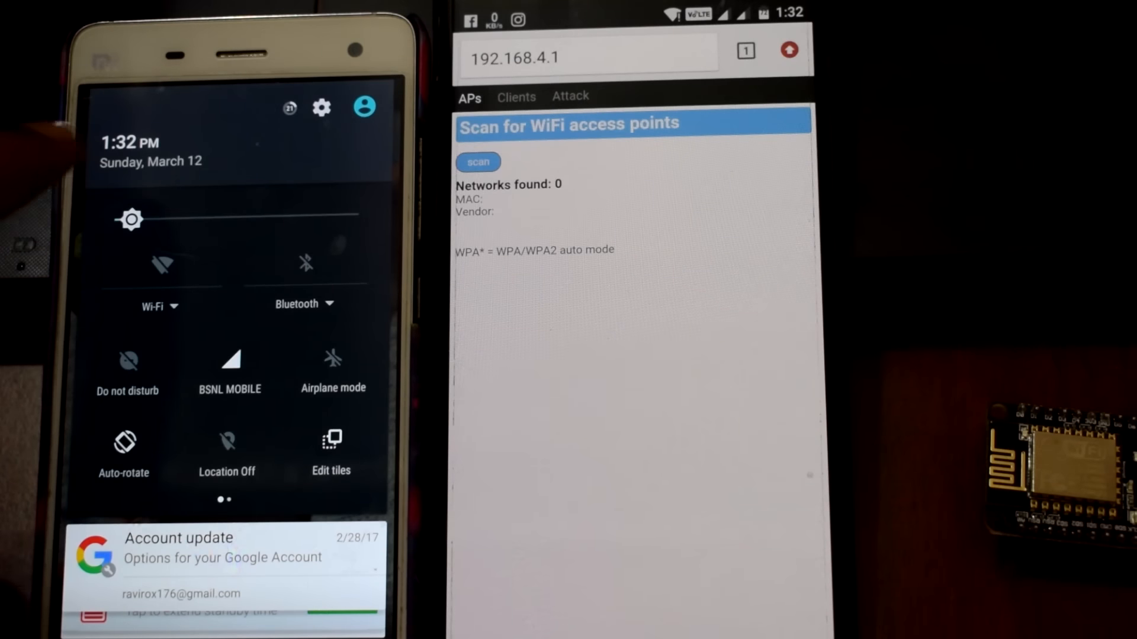
# - Open the second phone's full Wi-Fi settings showing AndroidAP and the home network
pyautogui.click(161, 265)
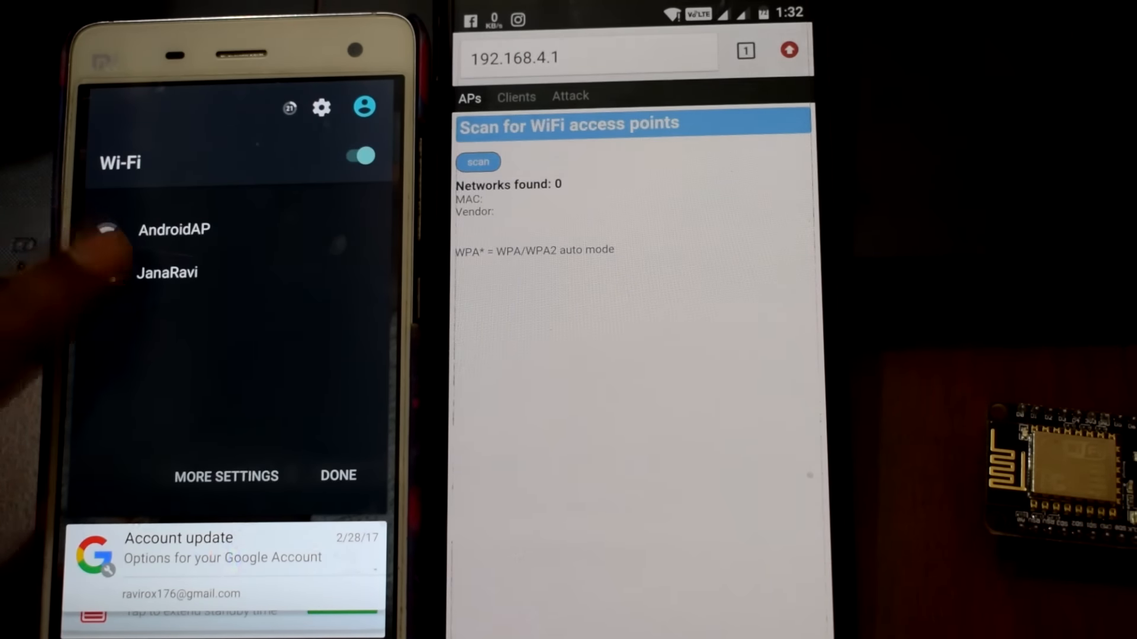
pyautogui.click(167, 272)
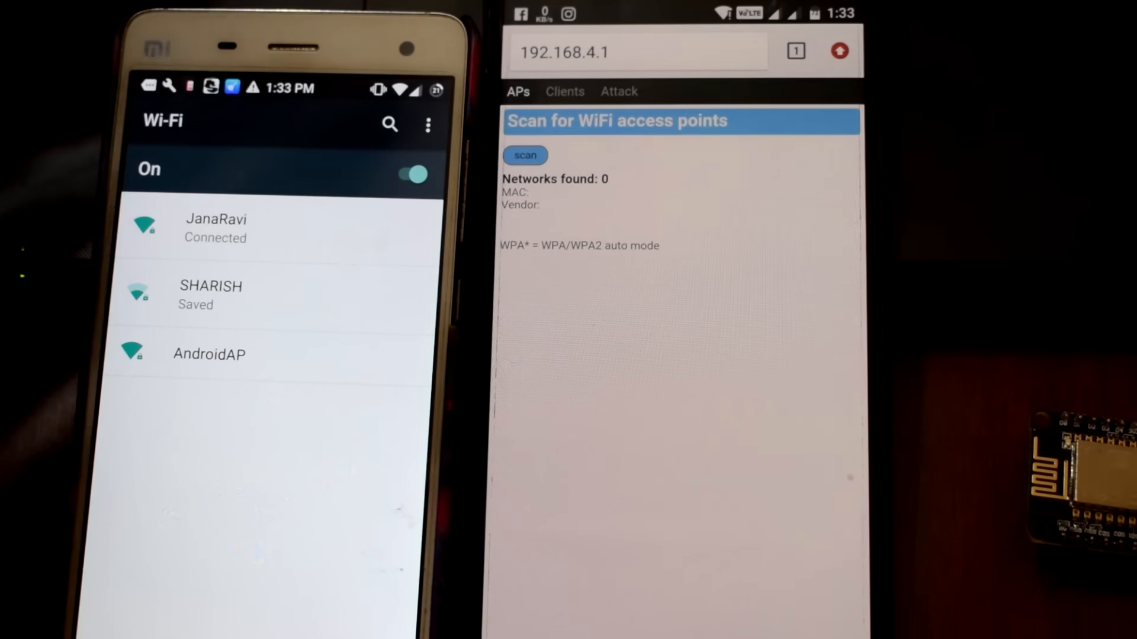
# - Scan, select JanaRavi as the target AP and start the deauth all attack at 20 pkts/s
pyautogui.click(525, 155)
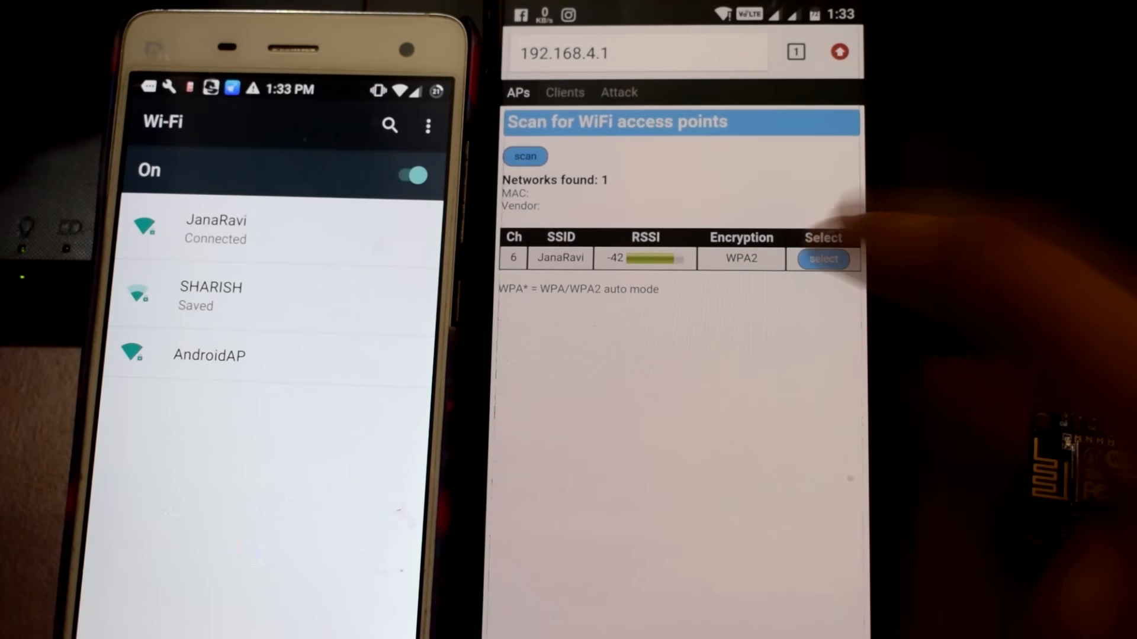
pyautogui.click(823, 260)
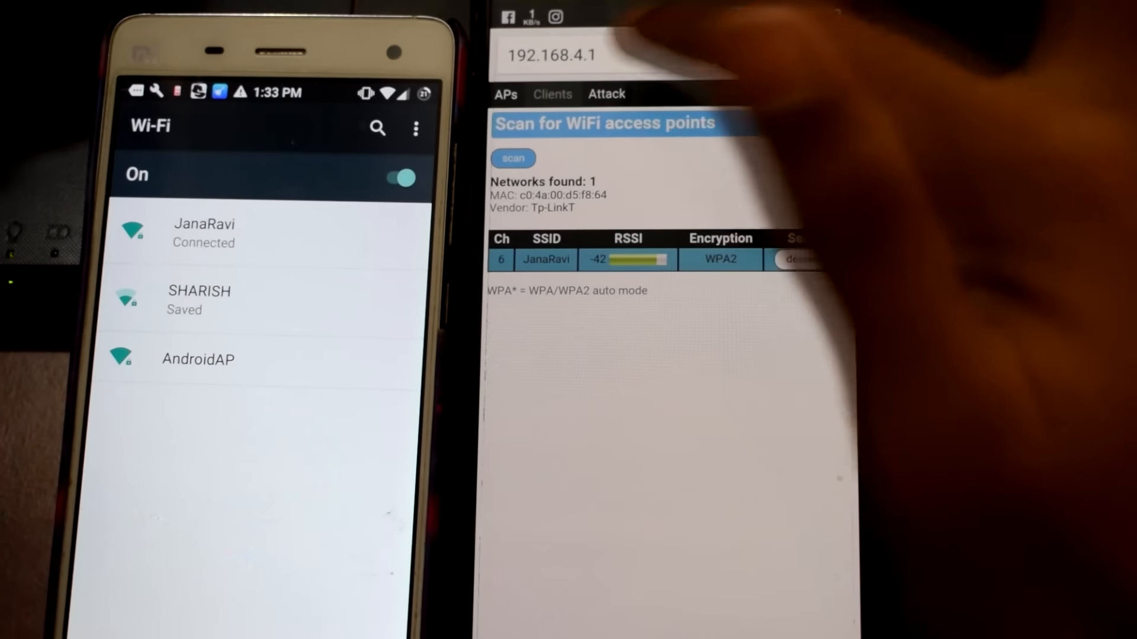
pyautogui.click(607, 94)
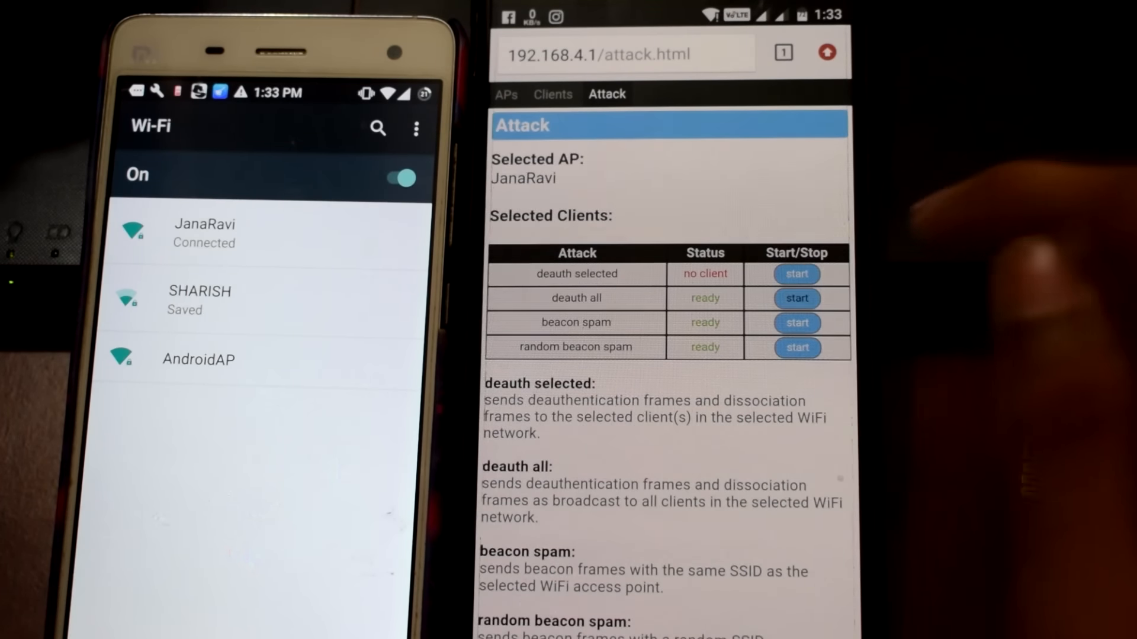
pyautogui.click(795, 298)
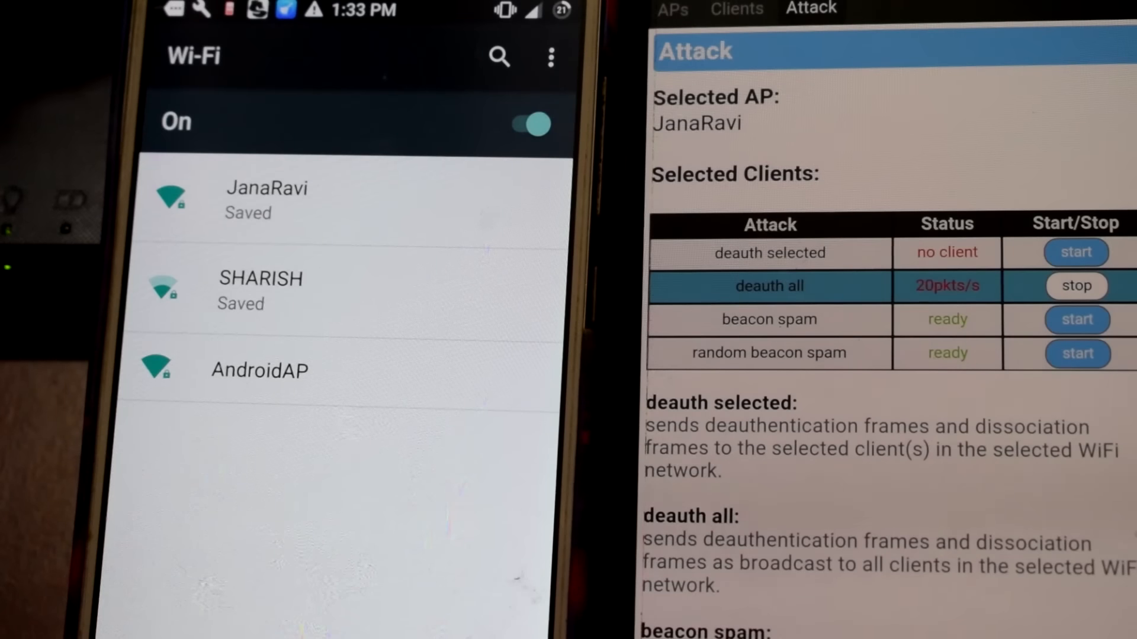
# - Stop the deauth all attack and bring up the JanaRavi Connect dialog on the other phone
pyautogui.click(266, 199)
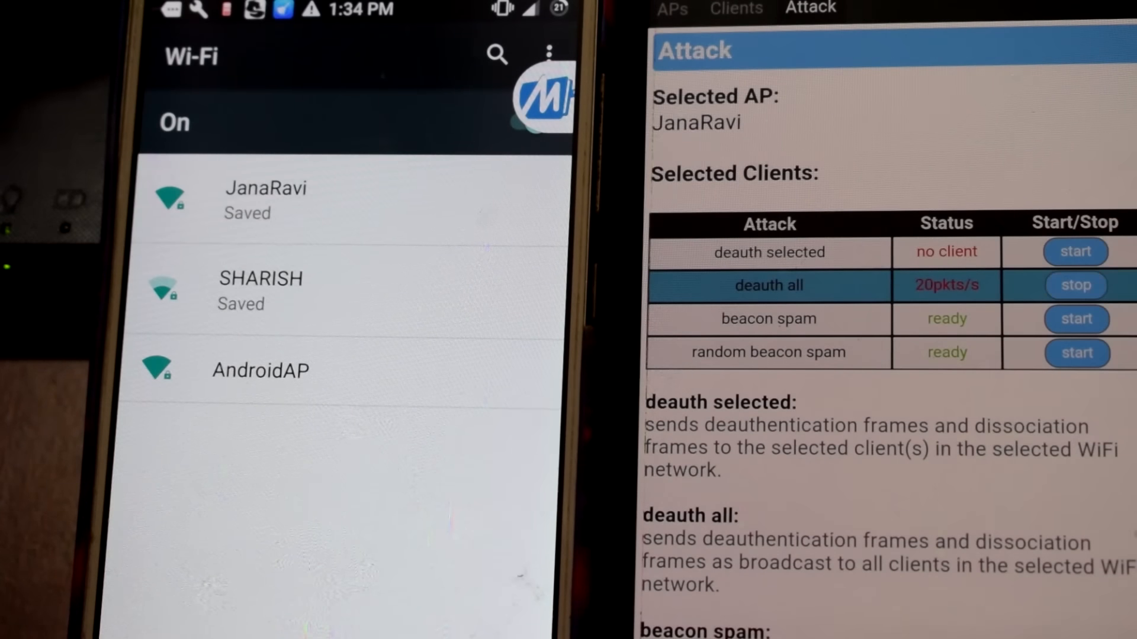
pyautogui.click(1074, 285)
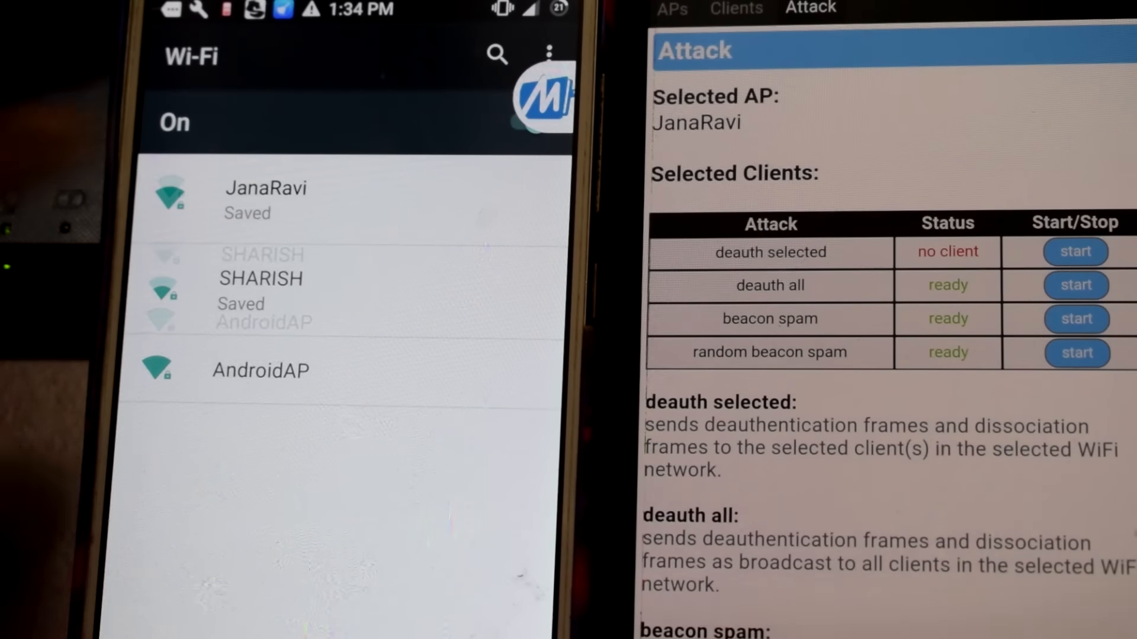
pyautogui.click(264, 199)
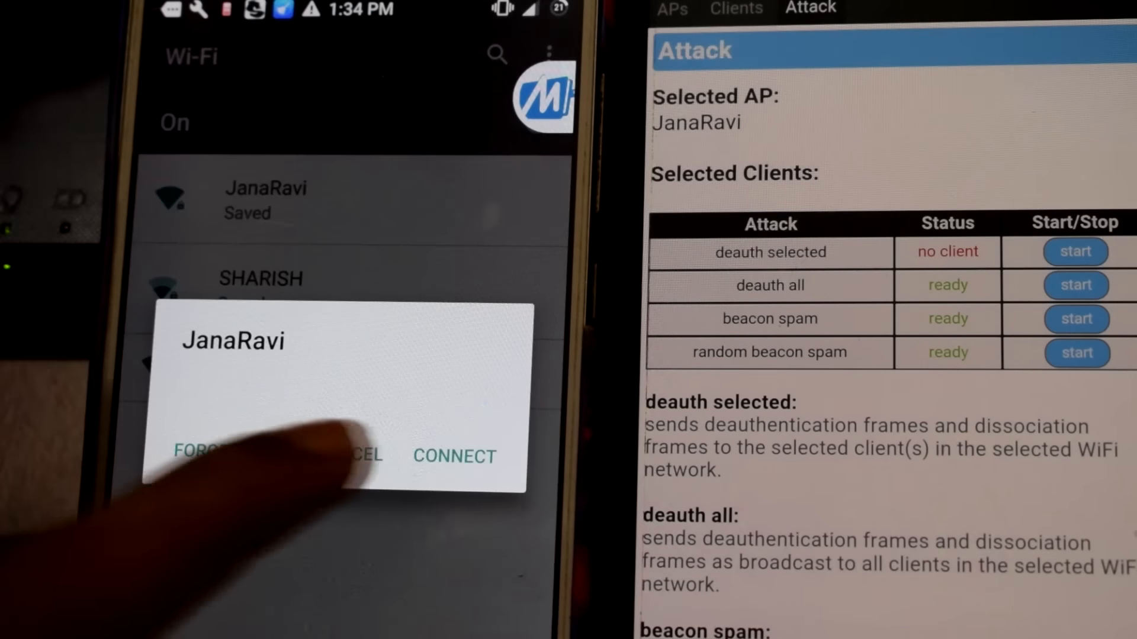
# - Reconnect to JanaRavi, stop the random beacon spam, then restart deauth all
pyautogui.click(453, 457)
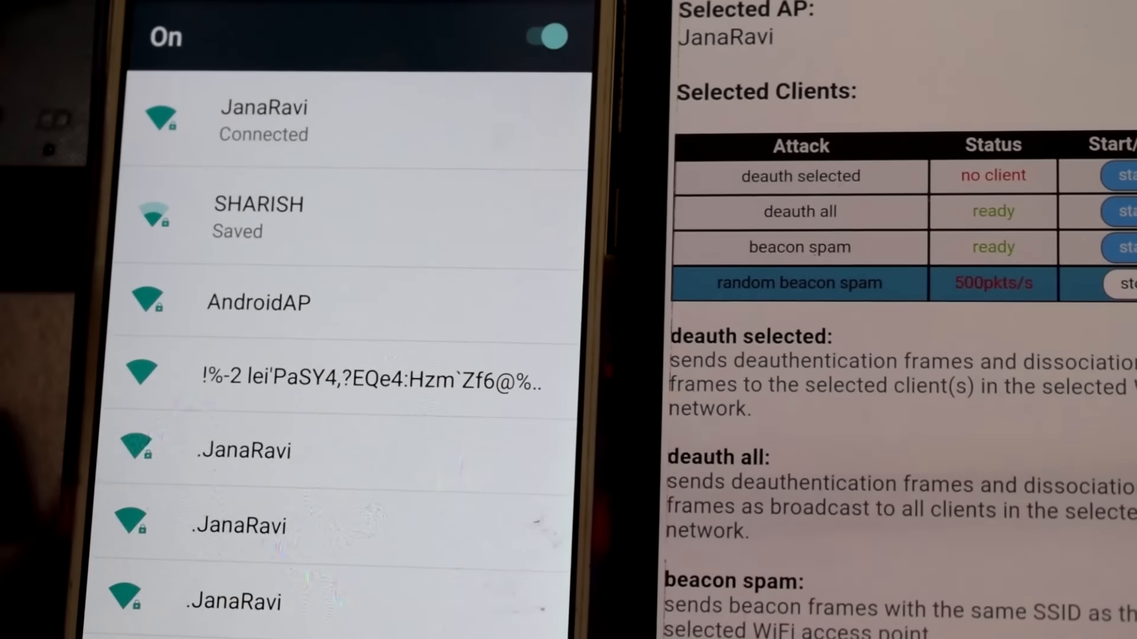
pyautogui.click(1124, 283)
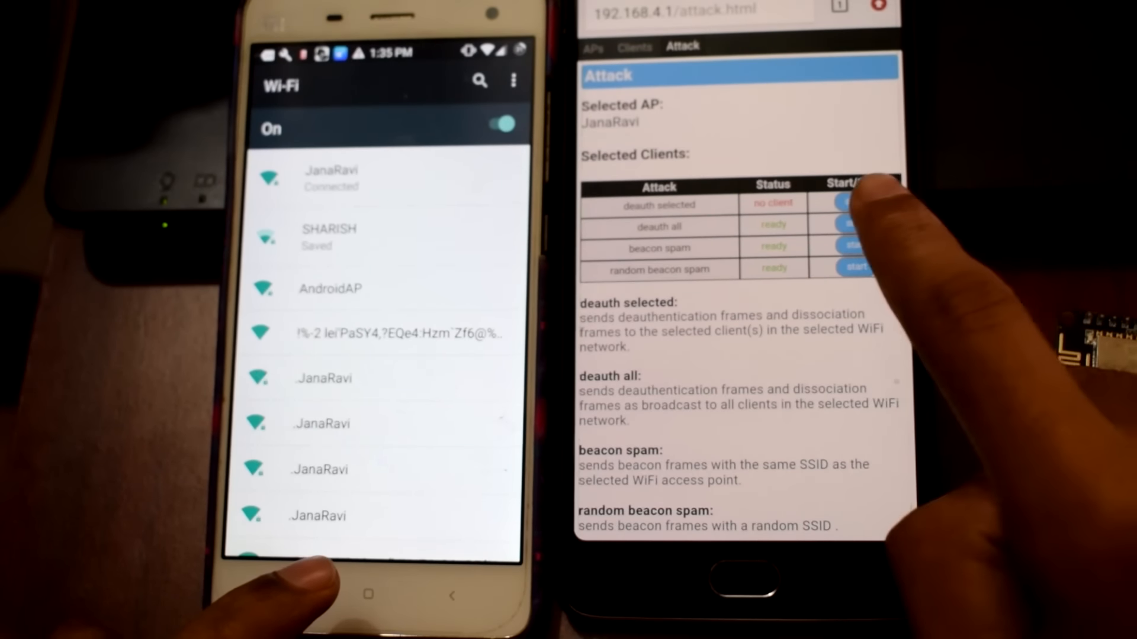
pyautogui.click(854, 224)
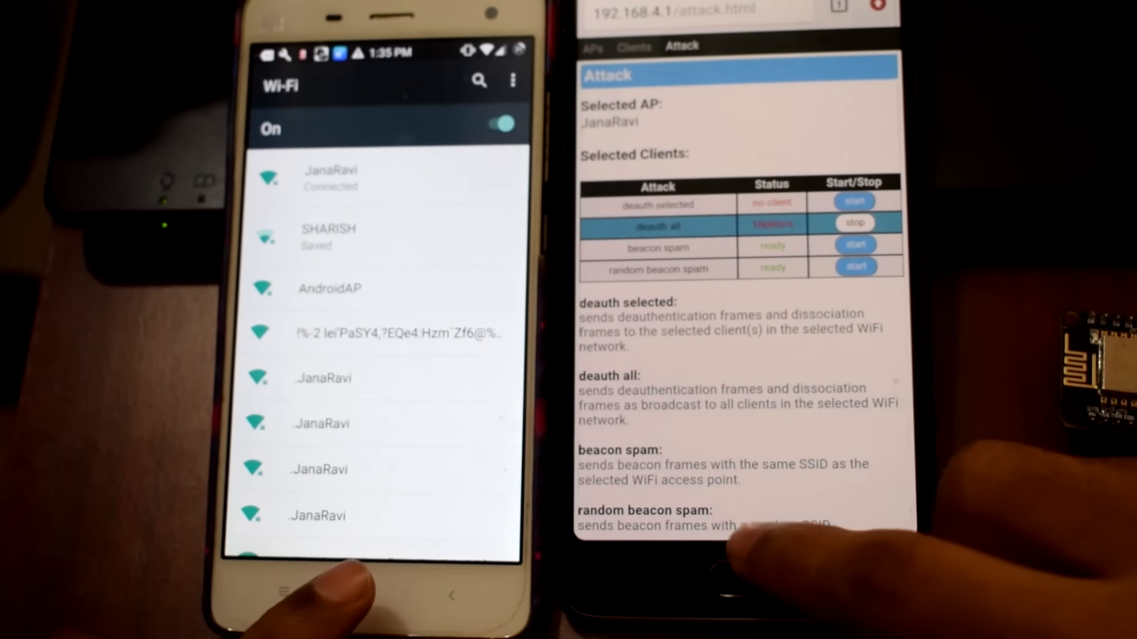